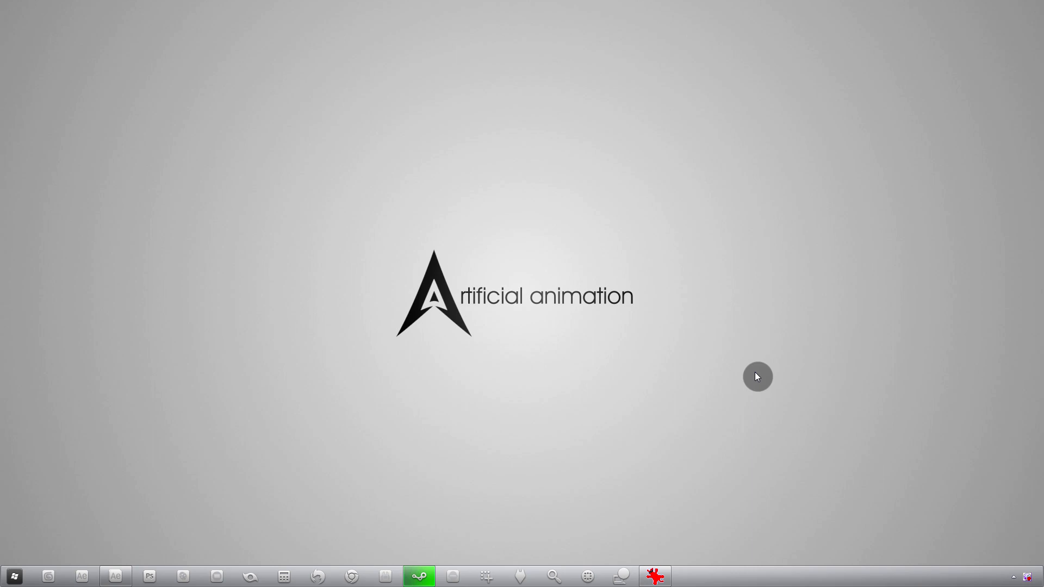
mouse_move(660, 368)
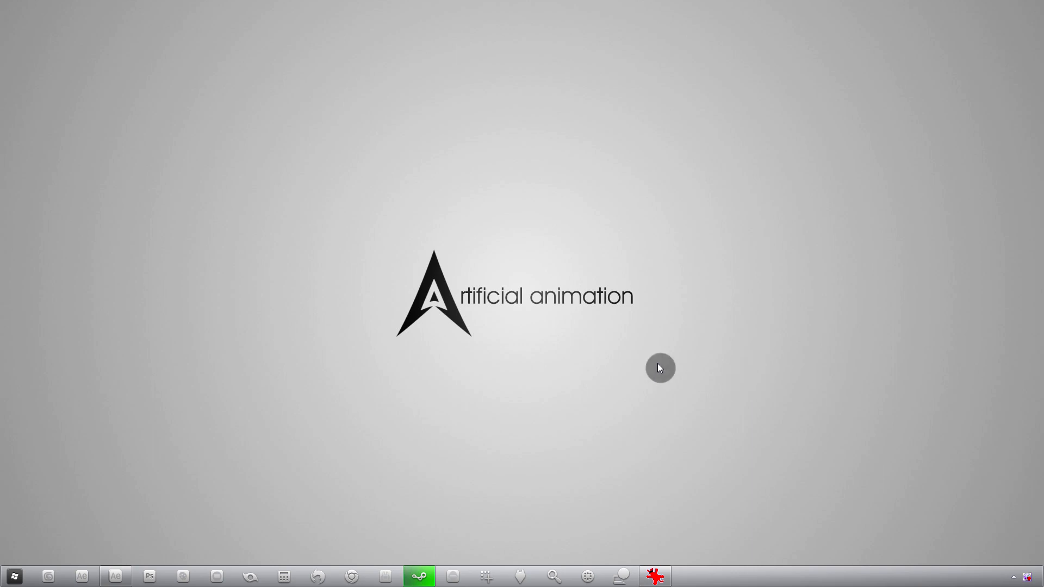
mouse_move(431, 360)
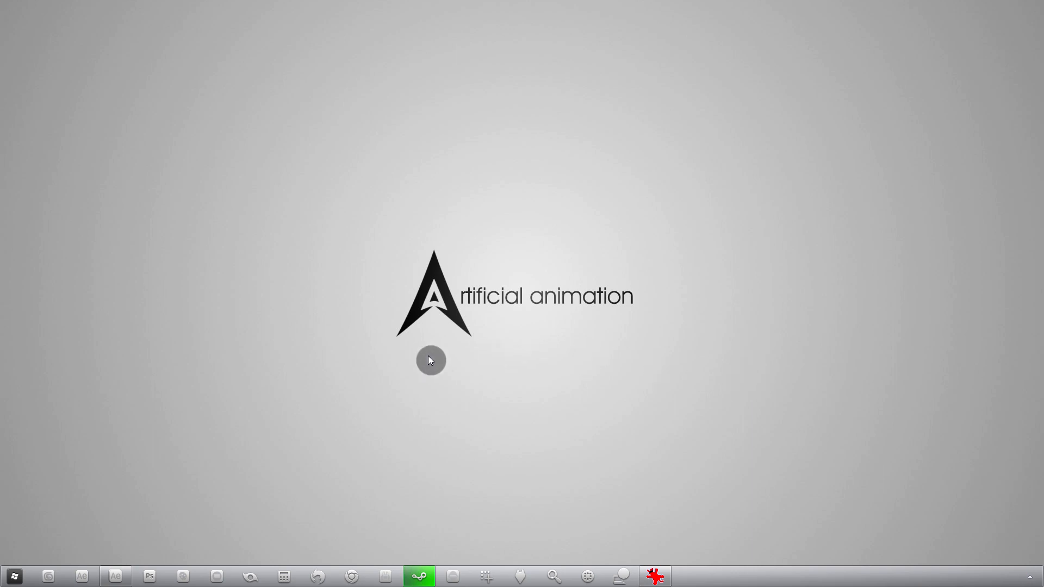
mouse_move(456, 360)
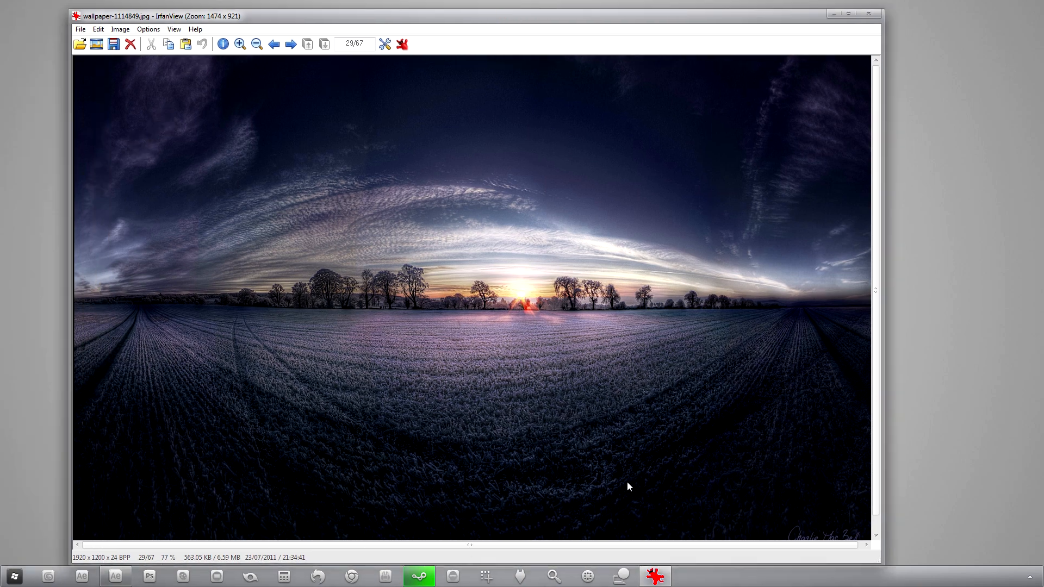
mouse_move(197, 287)
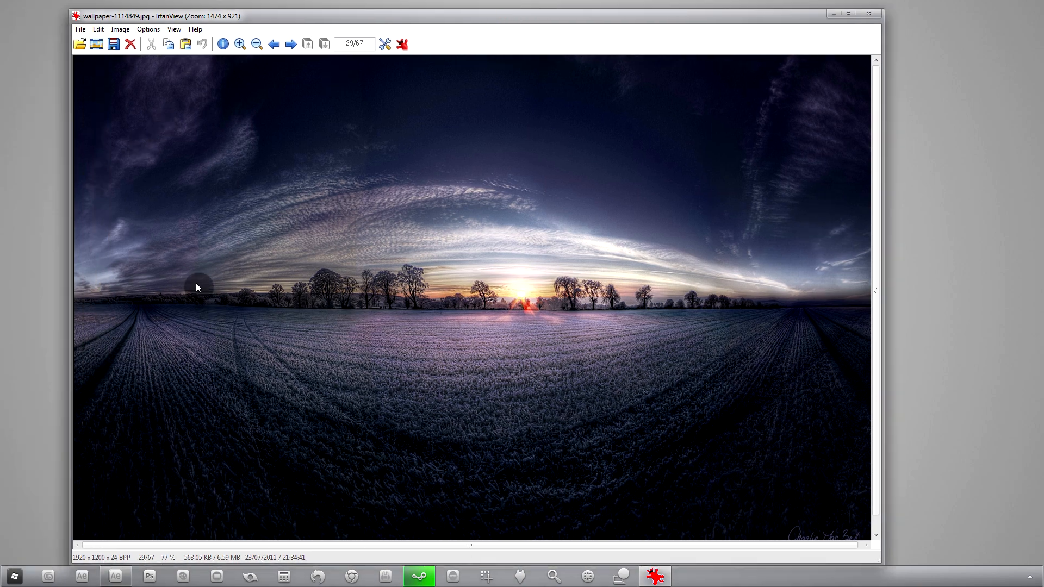
mouse_move(612, 539)
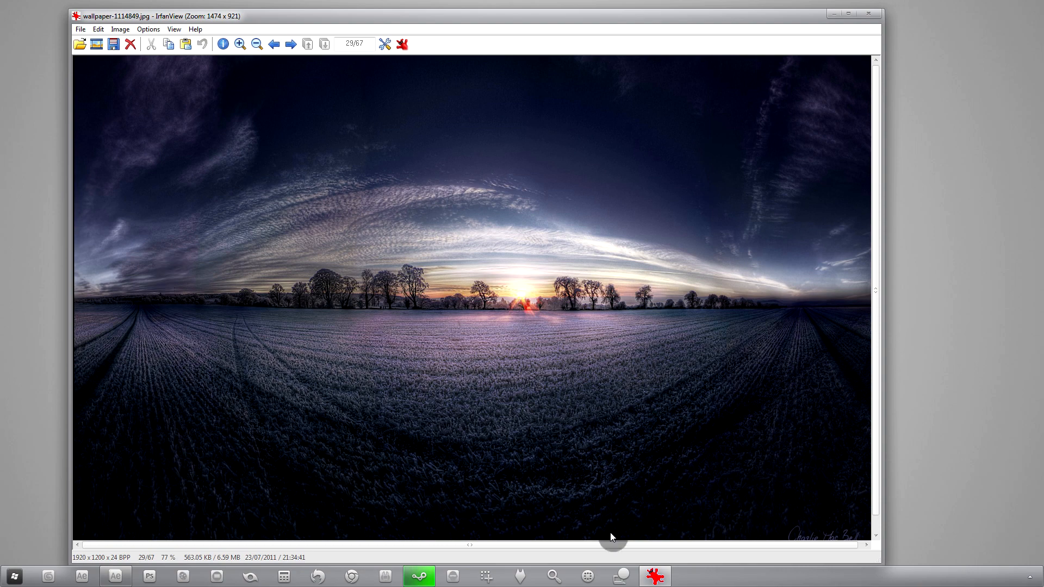
mouse_move(754, 352)
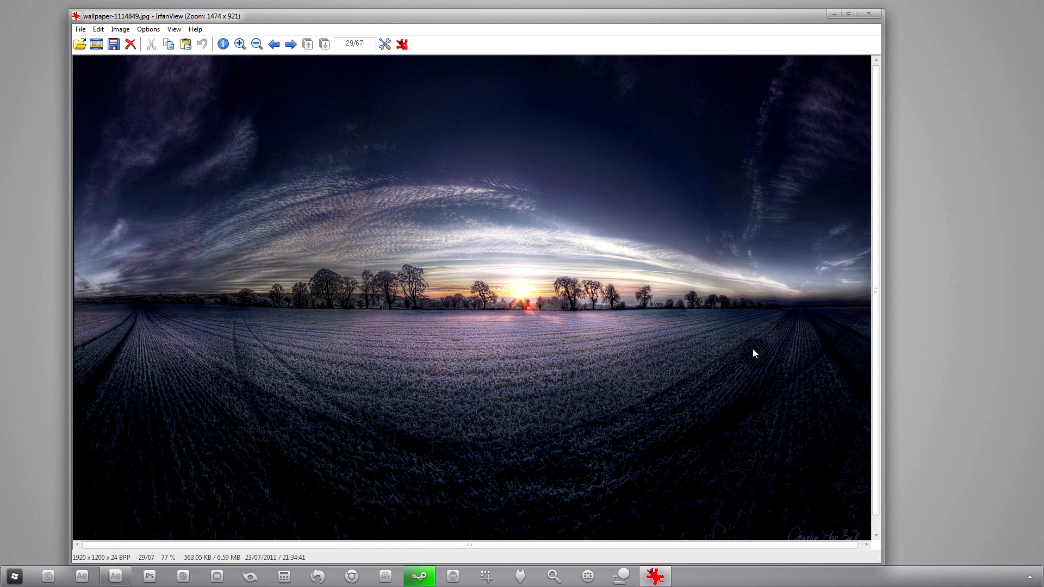
mouse_move(746, 352)
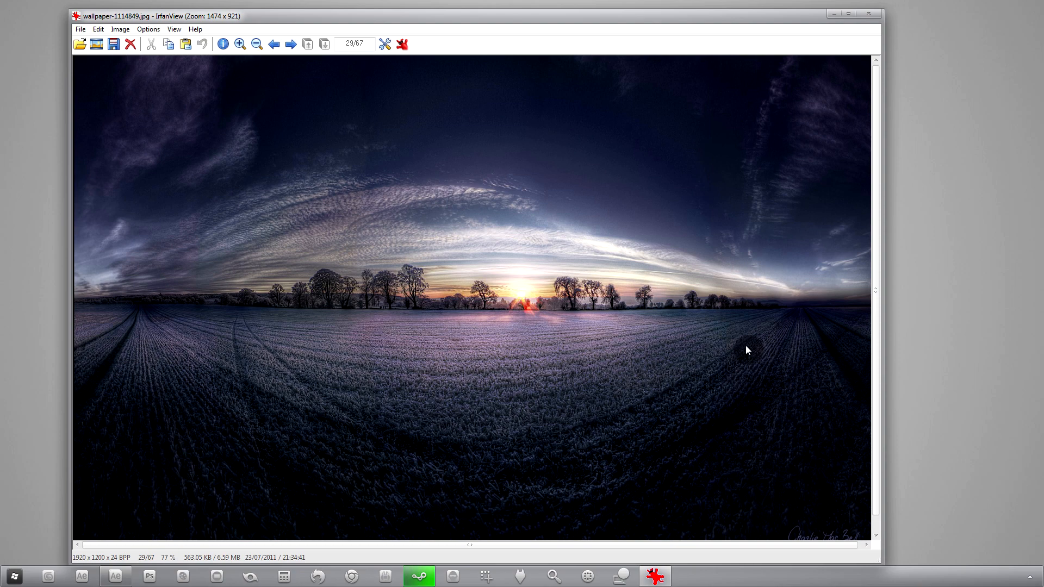
mouse_move(146, 254)
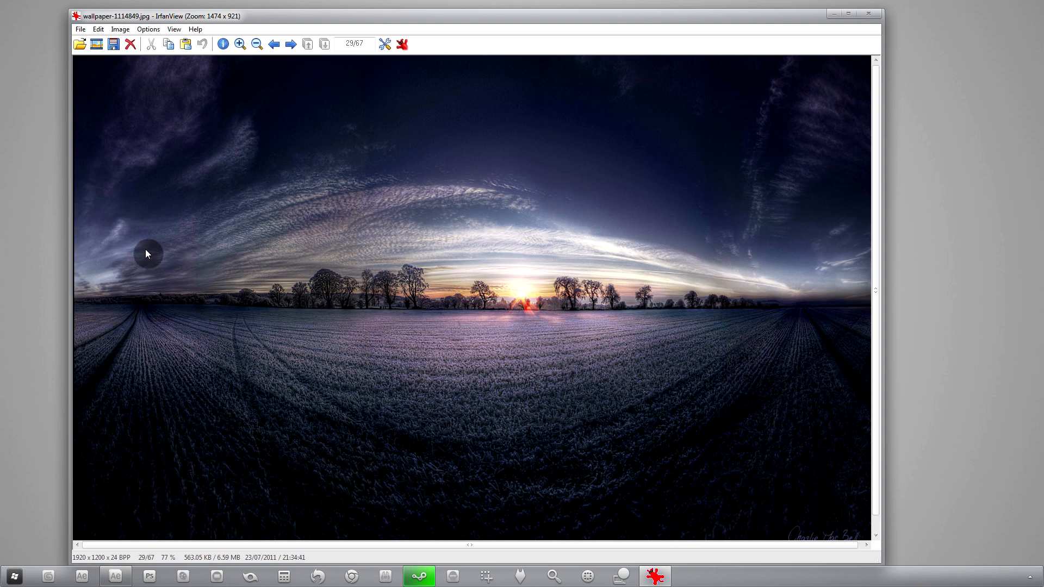
mouse_move(128, 85)
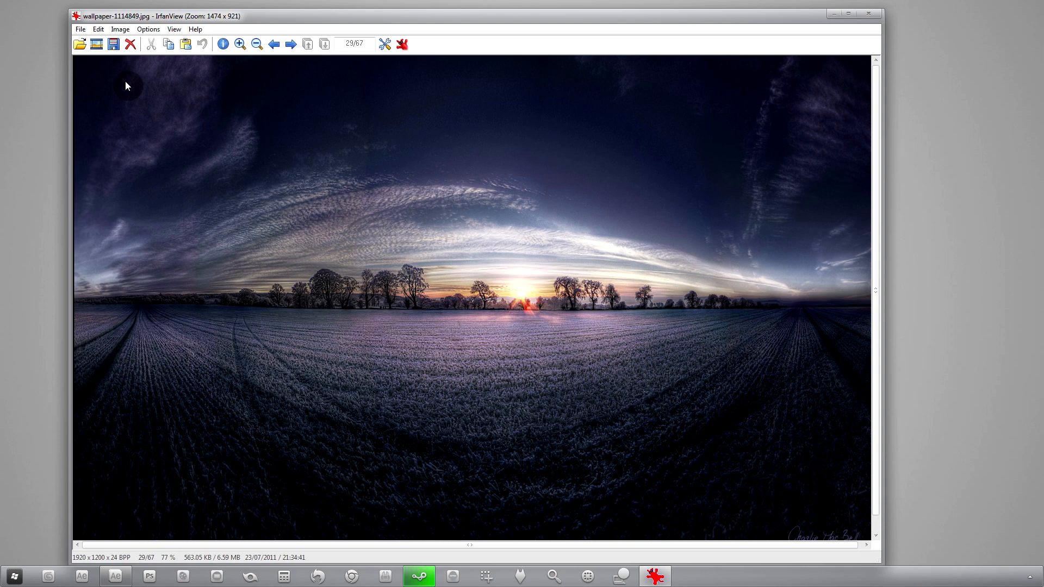
mouse_move(165, 100)
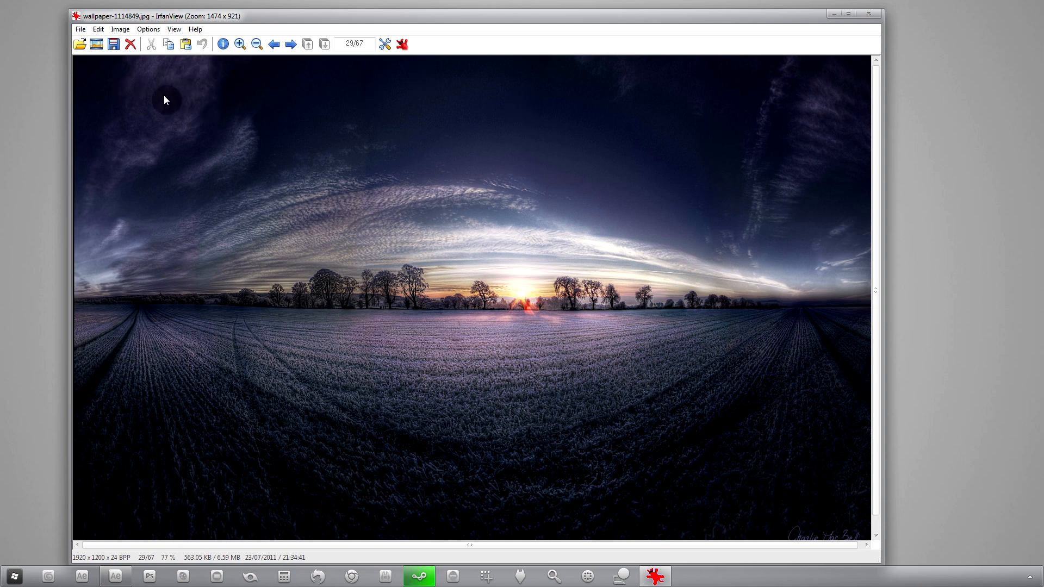
mouse_move(73, 149)
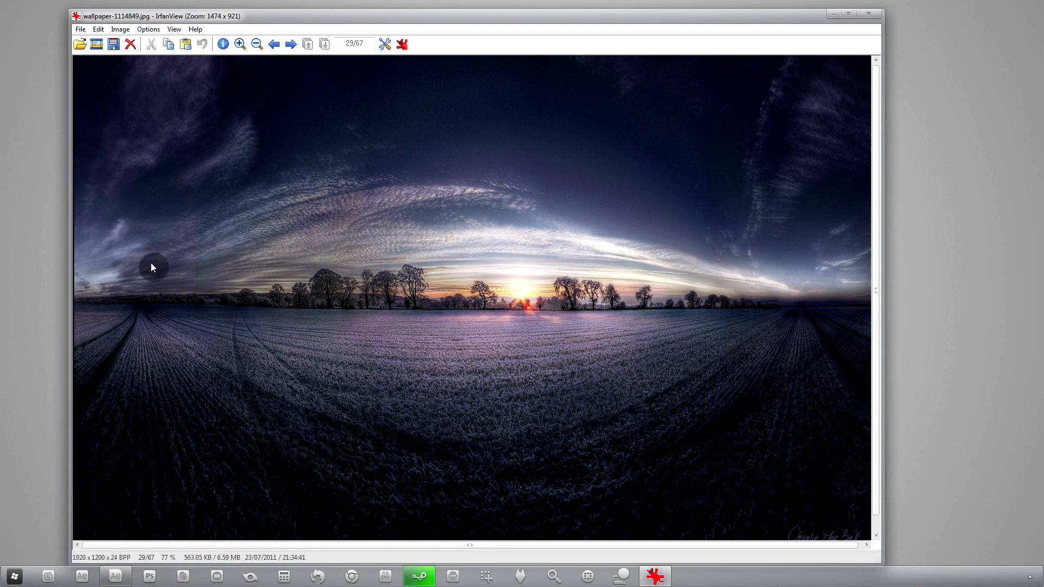
mouse_move(630, 101)
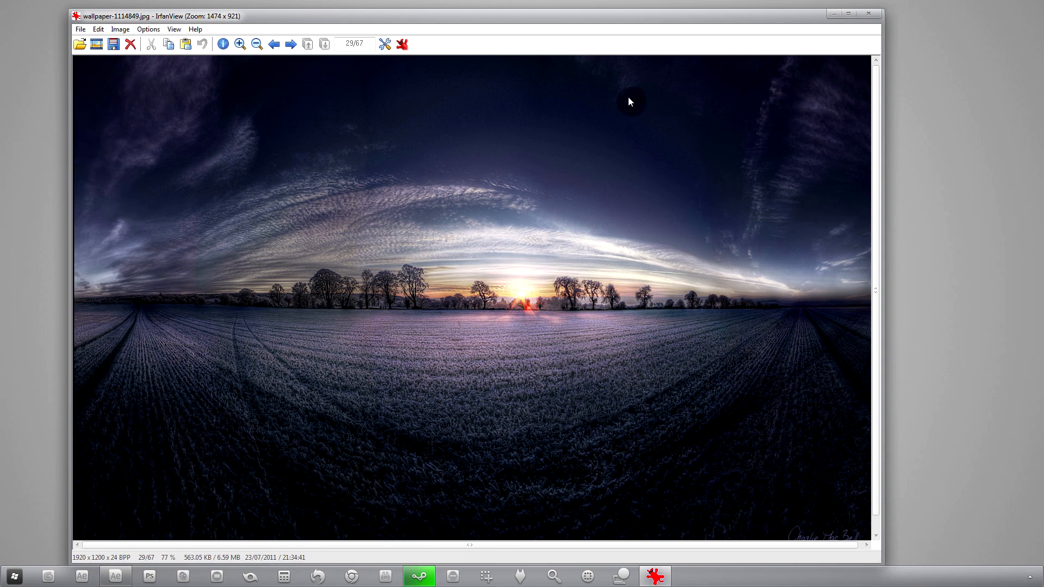
mouse_move(145, 186)
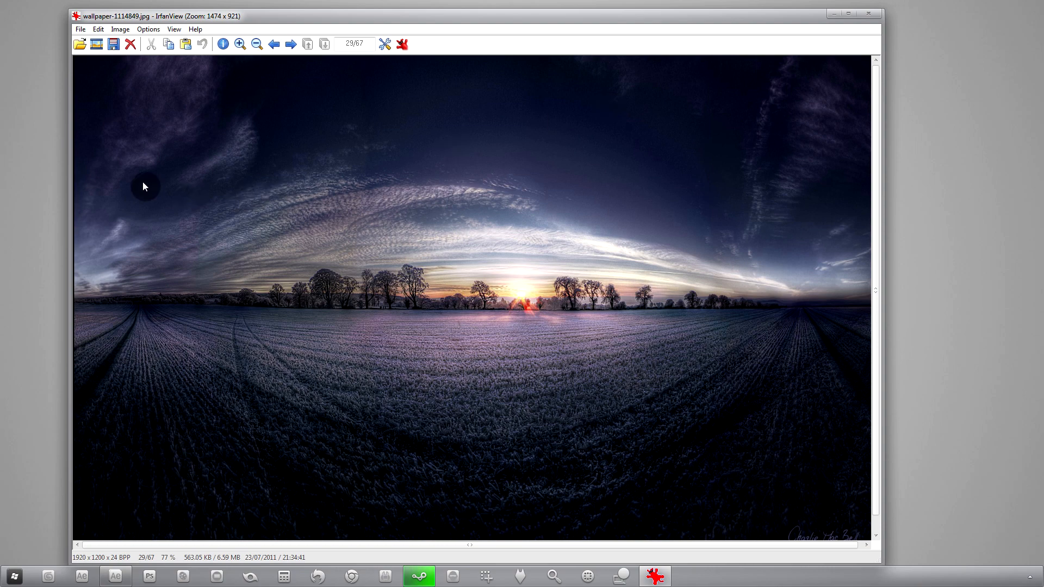
mouse_move(725, 237)
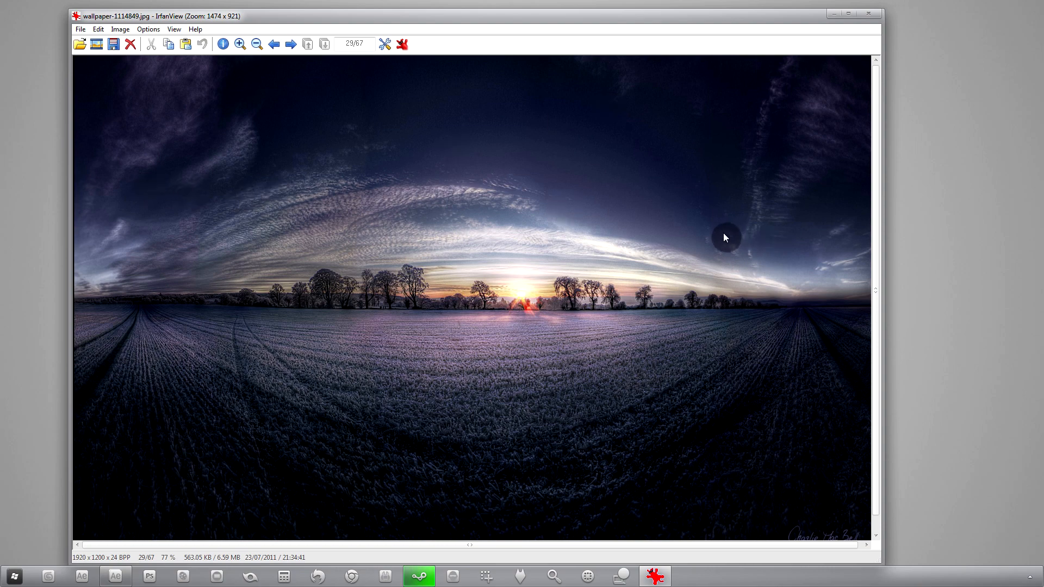
mouse_move(278, 97)
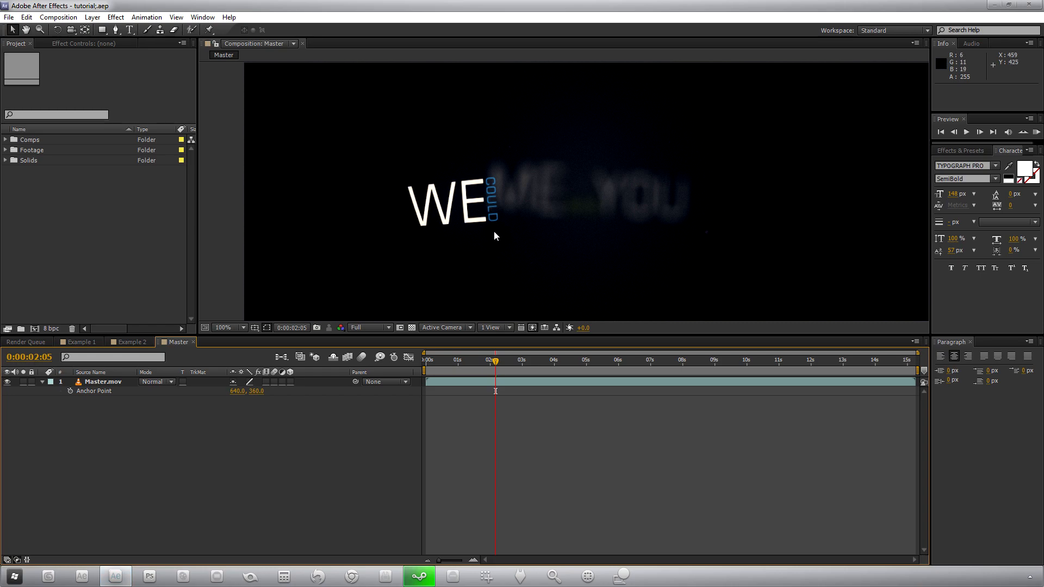
mouse_move(488, 285)
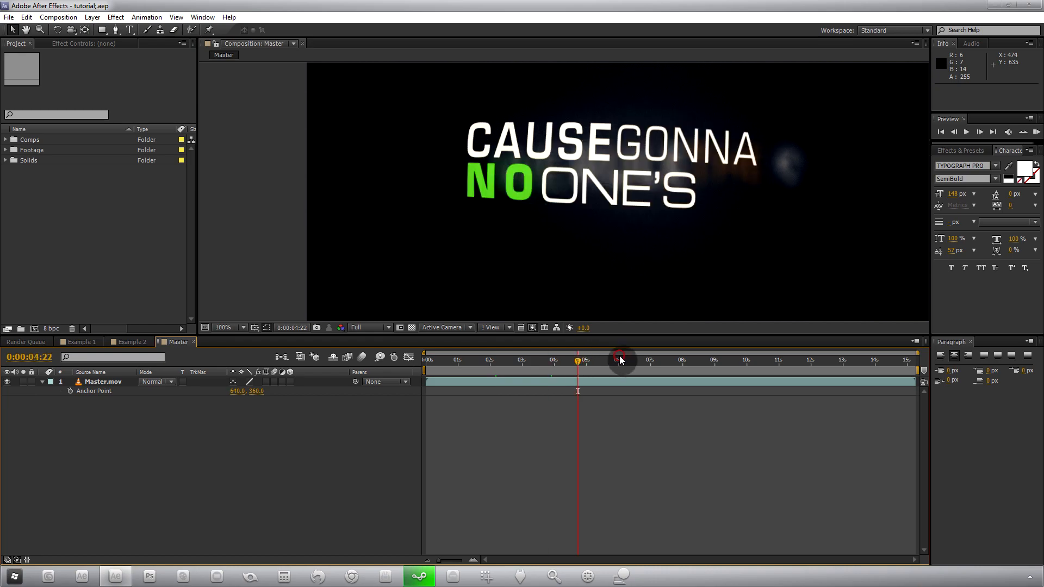
- Scrub the Master comp later, maximize the viewer, and switch to the Example 1 timeline
left_click_drag(580, 360, 619, 360)
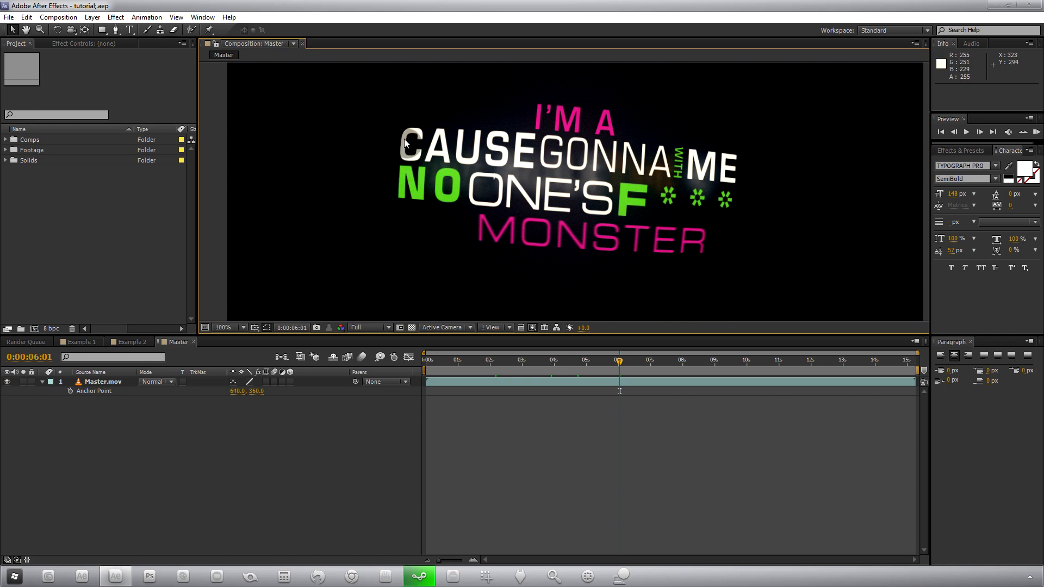
left_click(226, 327)
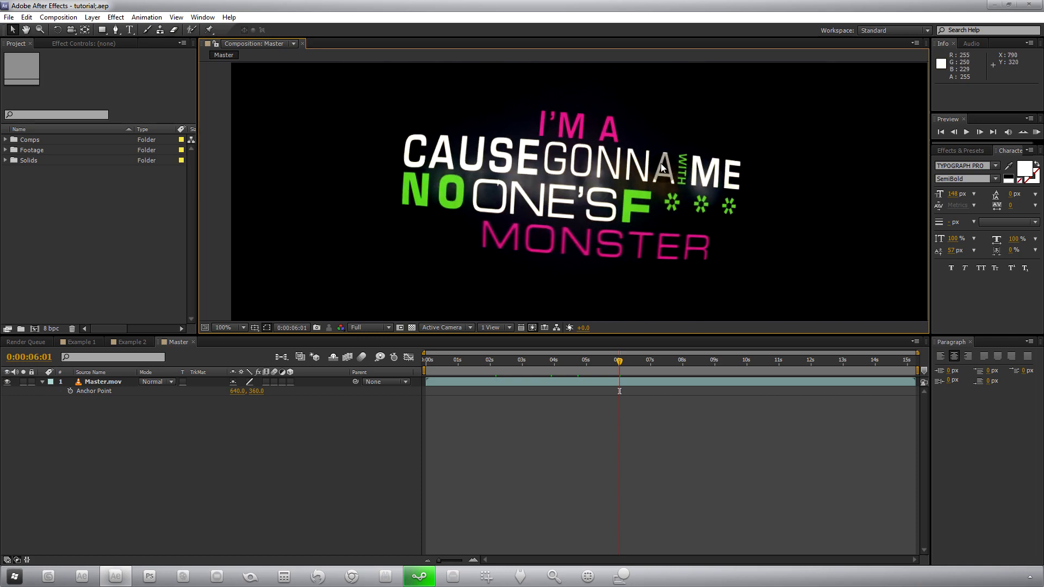
key("`")
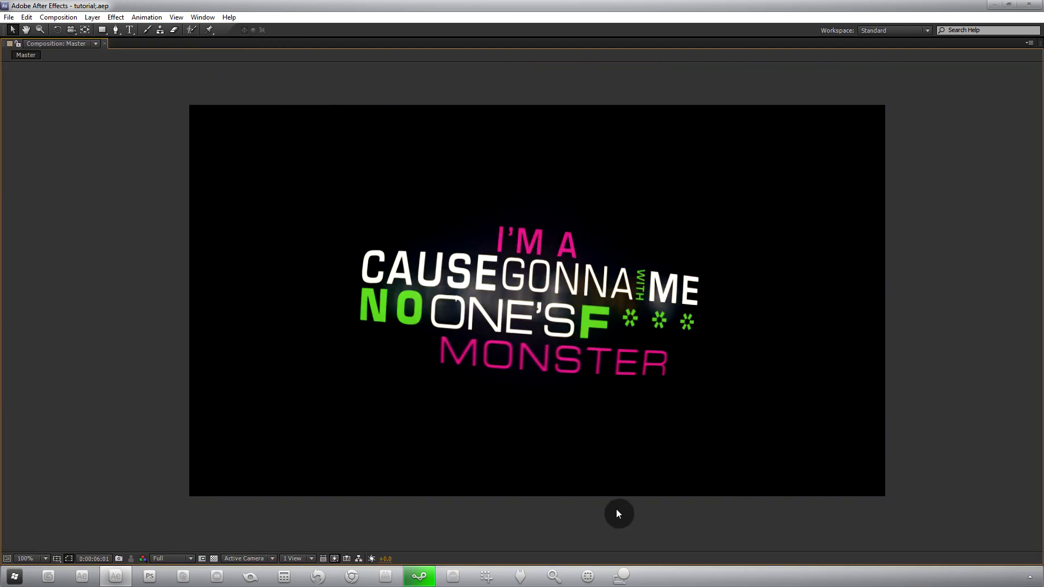
mouse_move(579, 470)
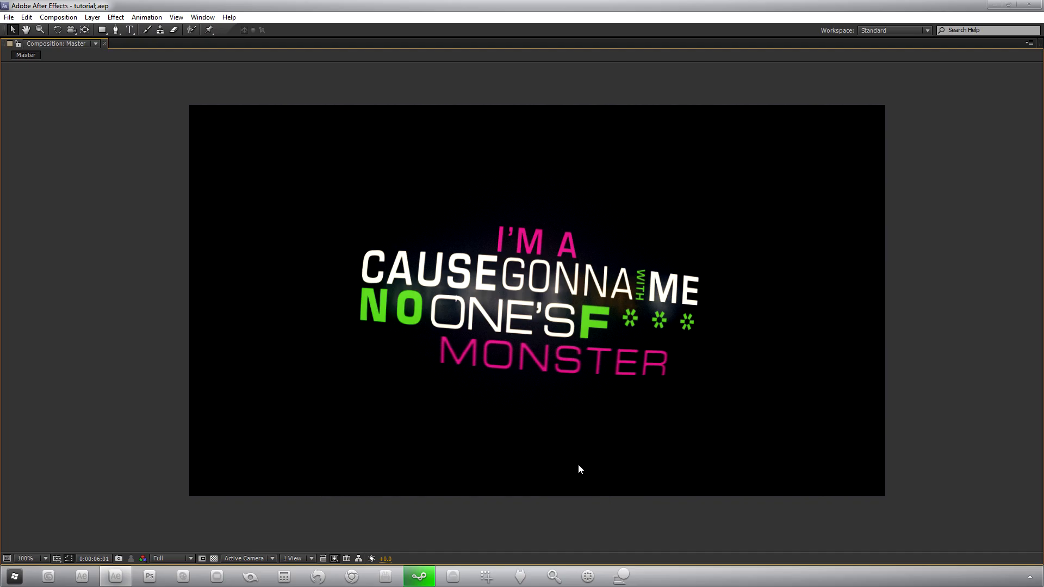
mouse_move(333, 328)
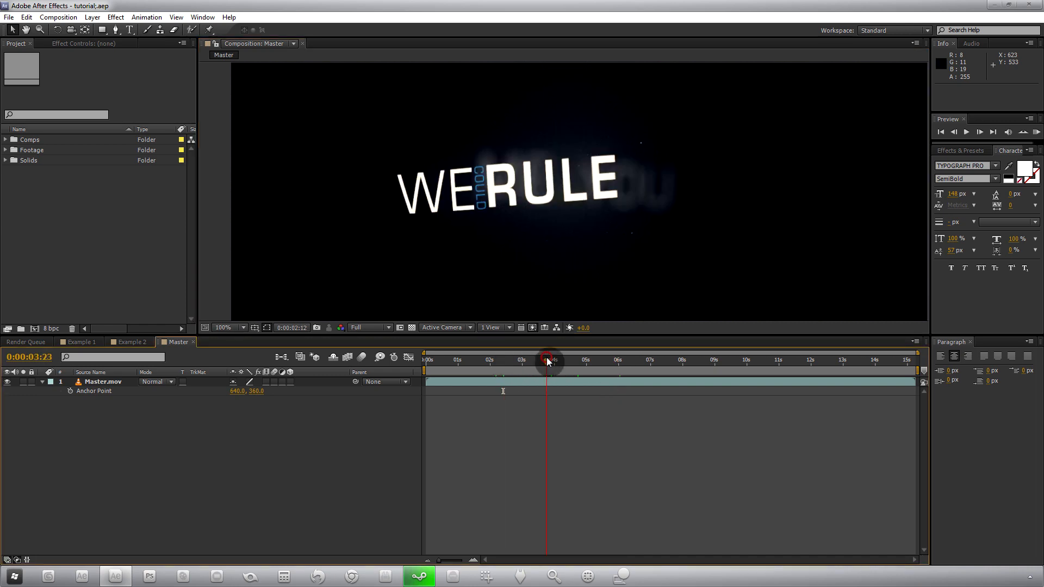
left_click(558, 360)
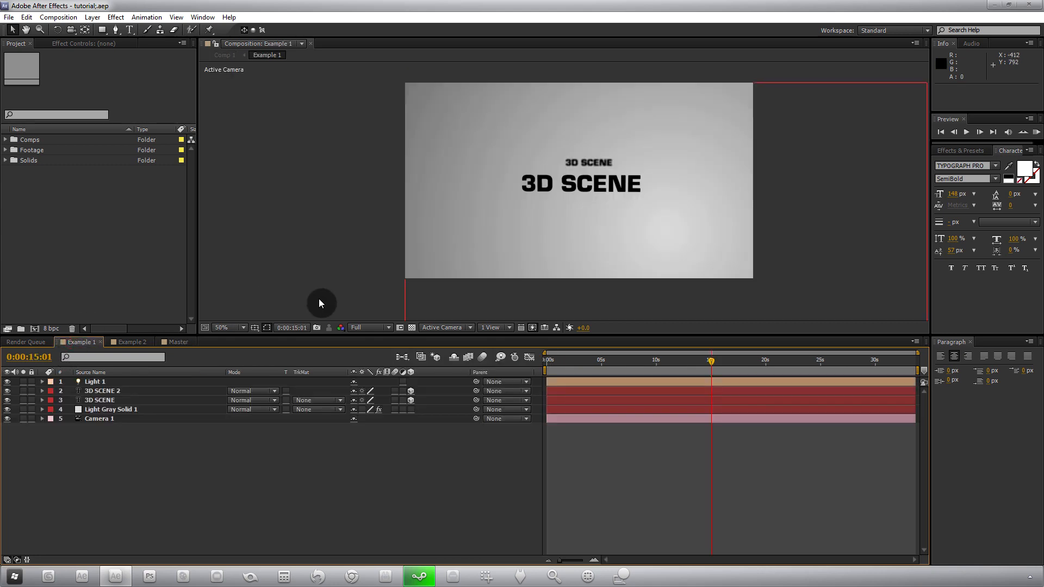
- Return from Example 2 to Example 1, select its light layer and jump to about 11 seconds
left_click(637, 366)
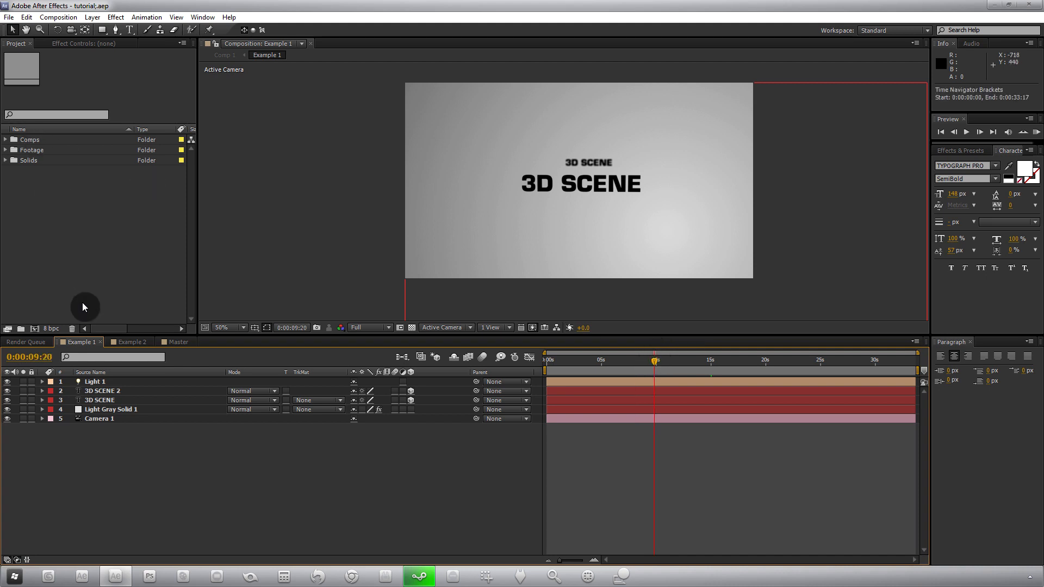
mouse_move(644, 411)
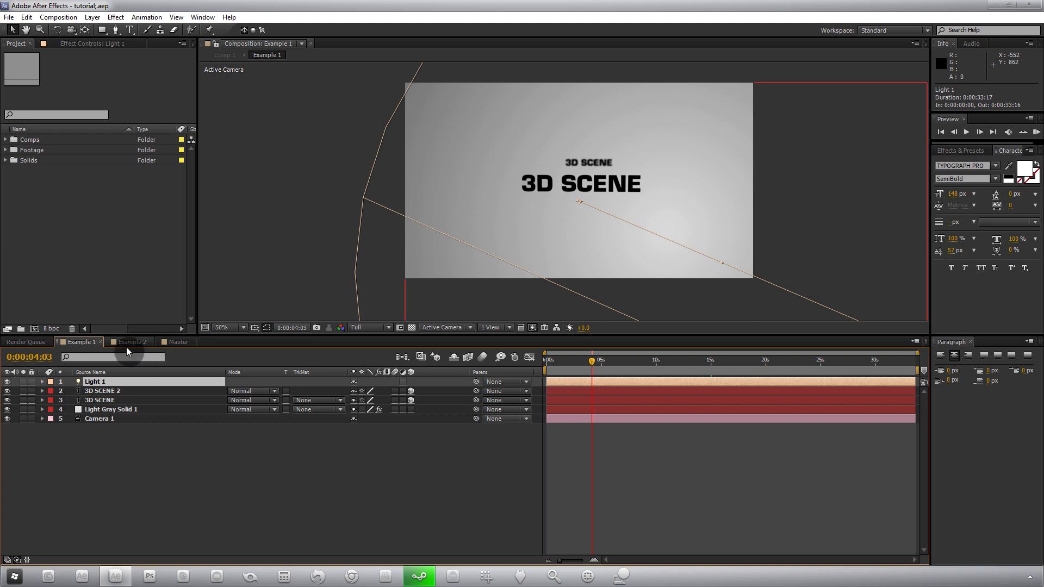
left_click(131, 341)
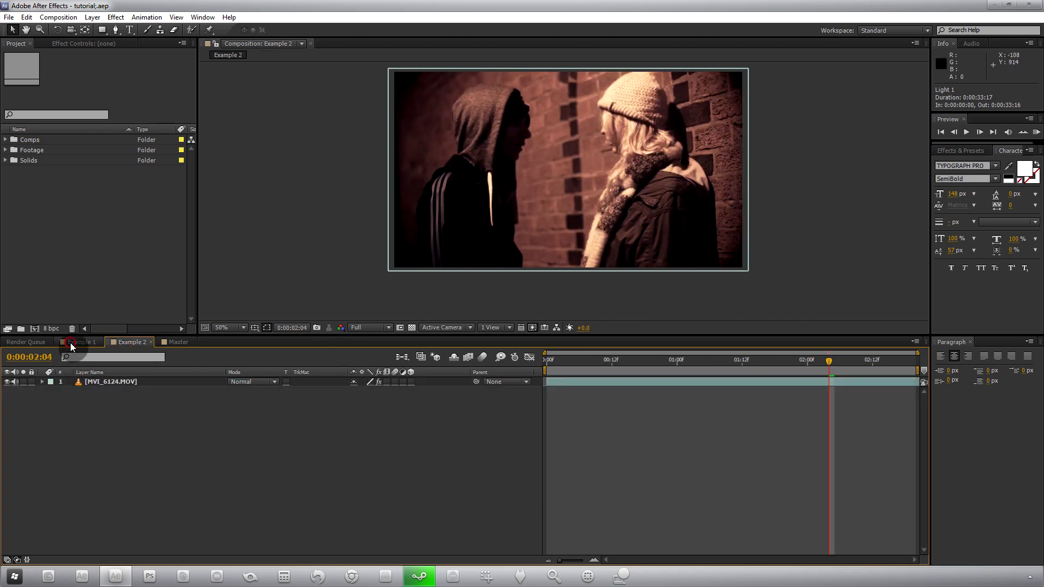
left_click(80, 342)
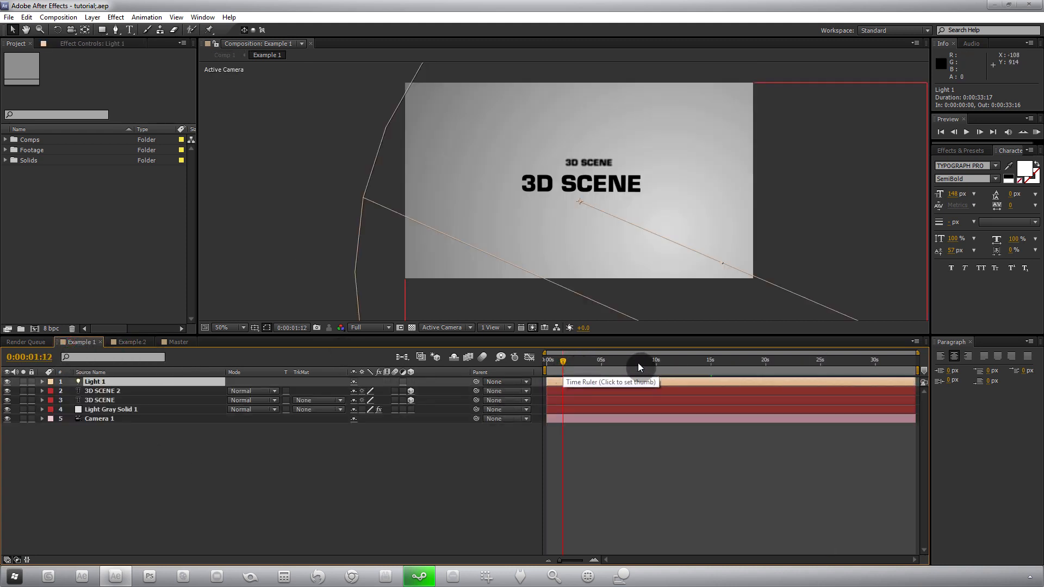
left_click(677, 360)
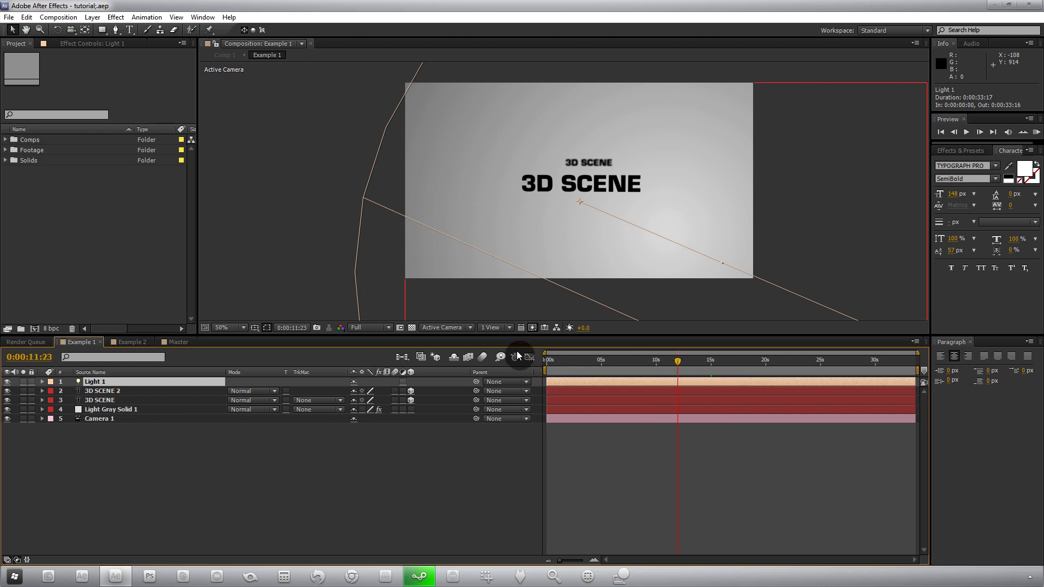
- Drag Light Gray Solid 1 beneath Camera 1 as layer 5 and deselect it
left_click(102, 391)
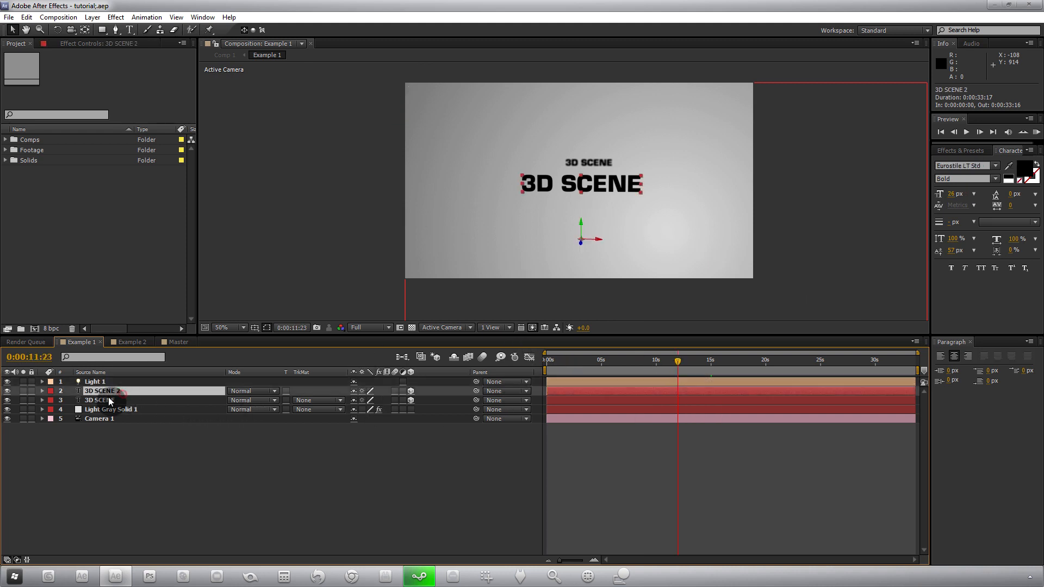
left_click(110, 409)
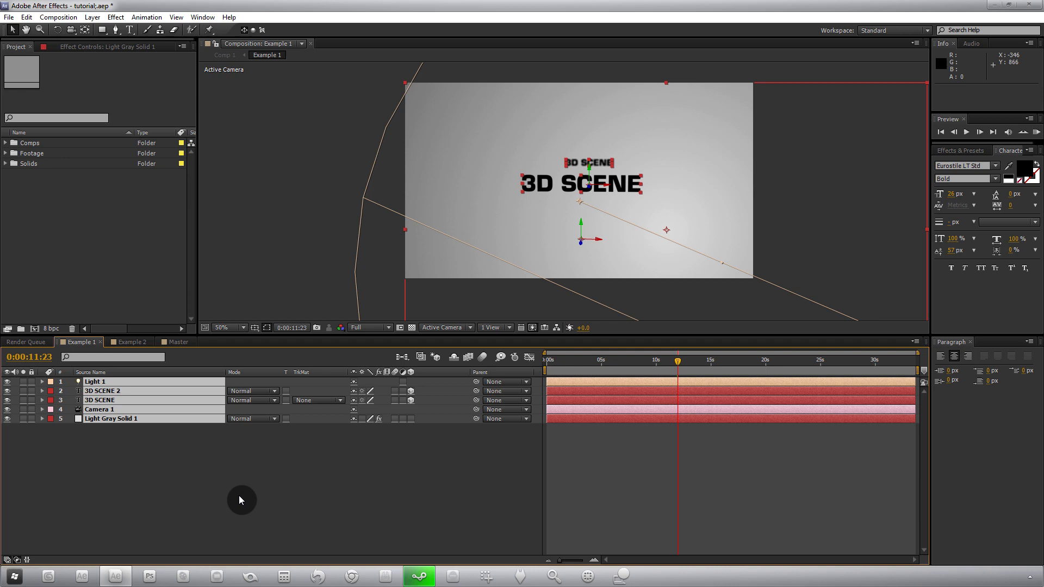
mouse_move(240, 496)
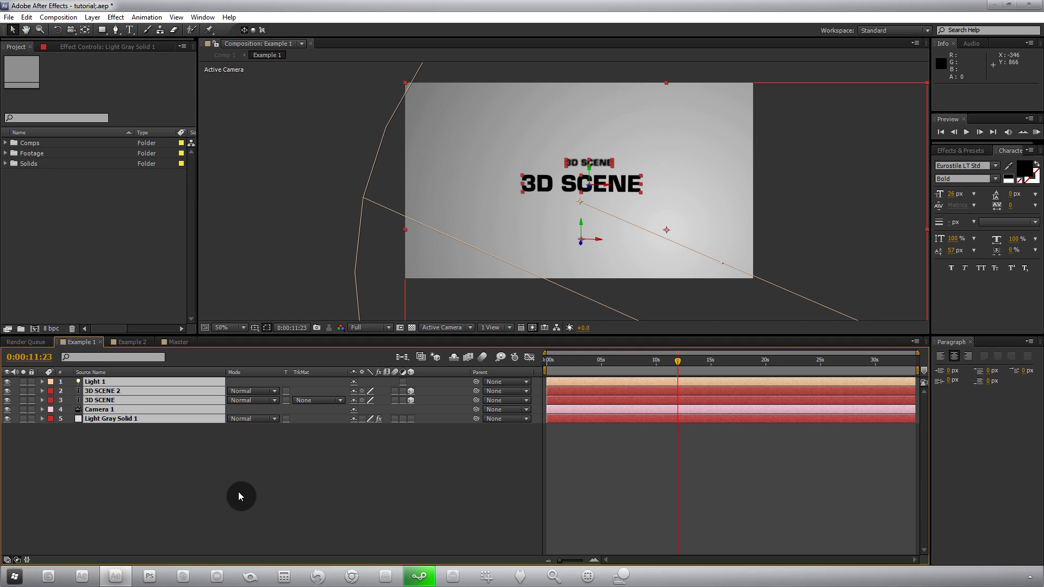
mouse_move(244, 493)
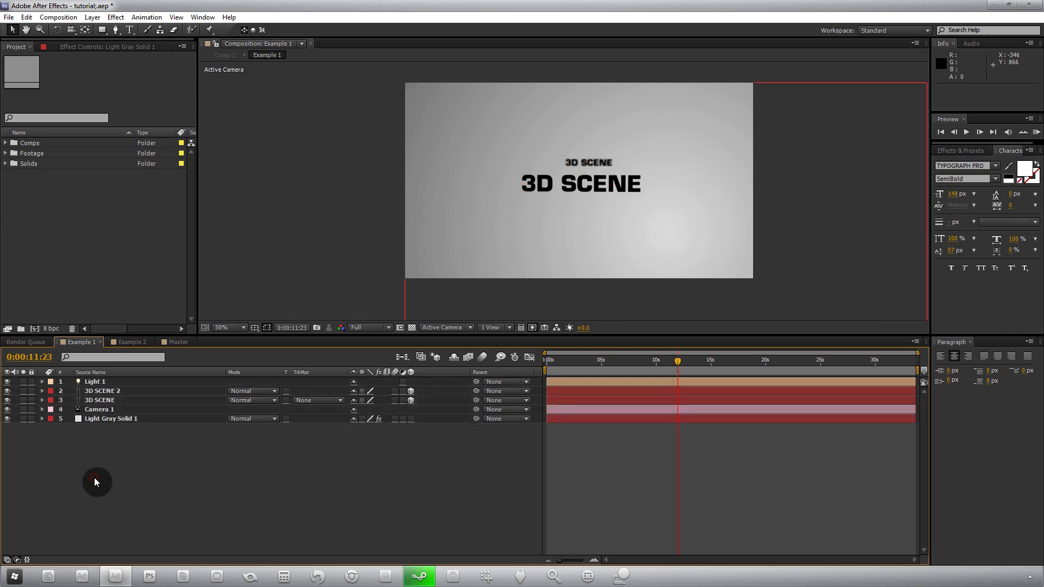
left_click(91, 17)
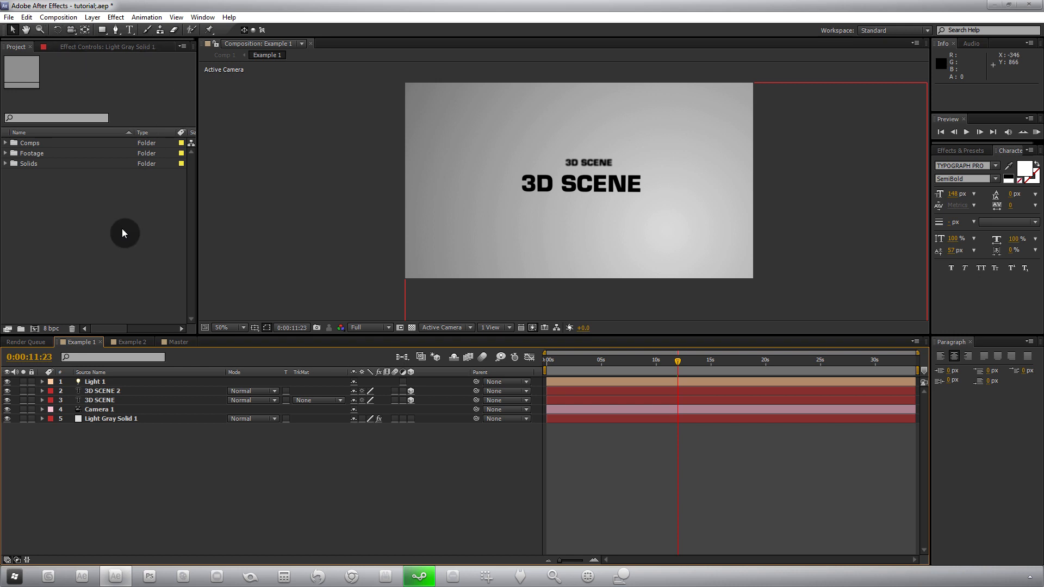
- Create Comp 2 at 1280x720 via Composition > New Composition and confirm
left_click(58, 16)
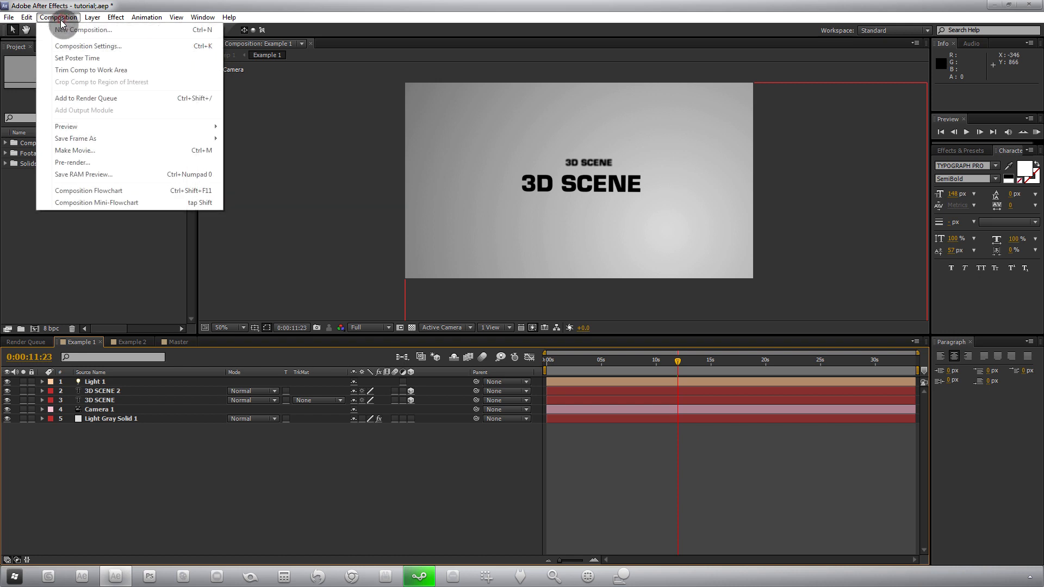
left_click(84, 30)
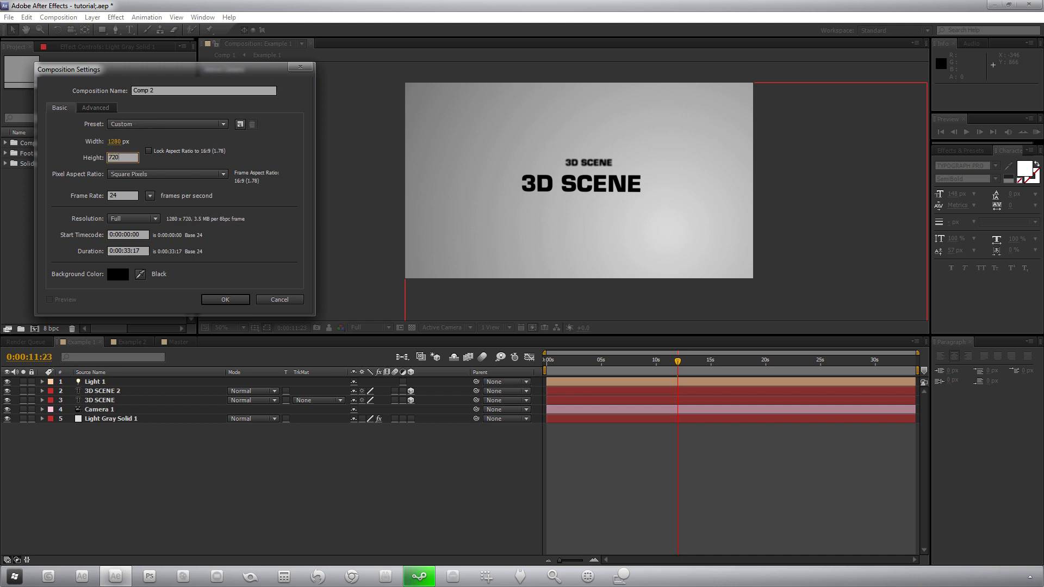
left_click(225, 299)
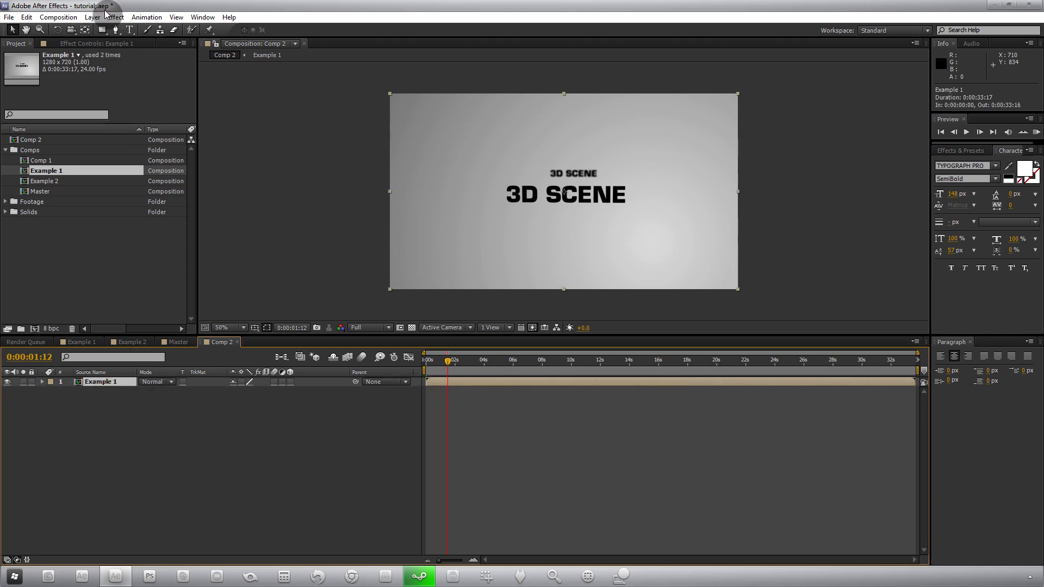
- Apply Color Correction > Curves to the nested Example 1 layer in Comp 2
left_click(114, 17)
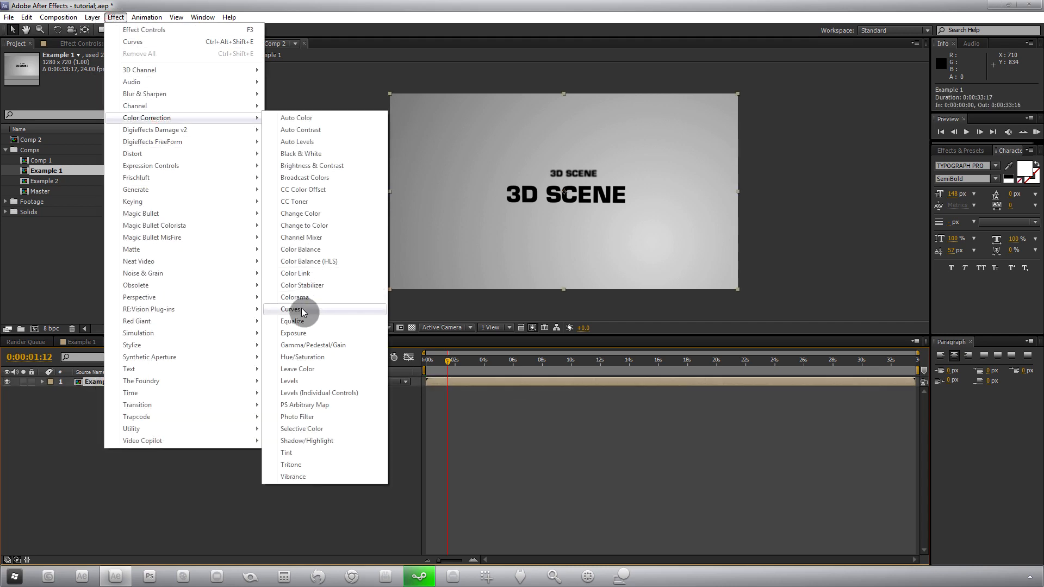
left_click(292, 309)
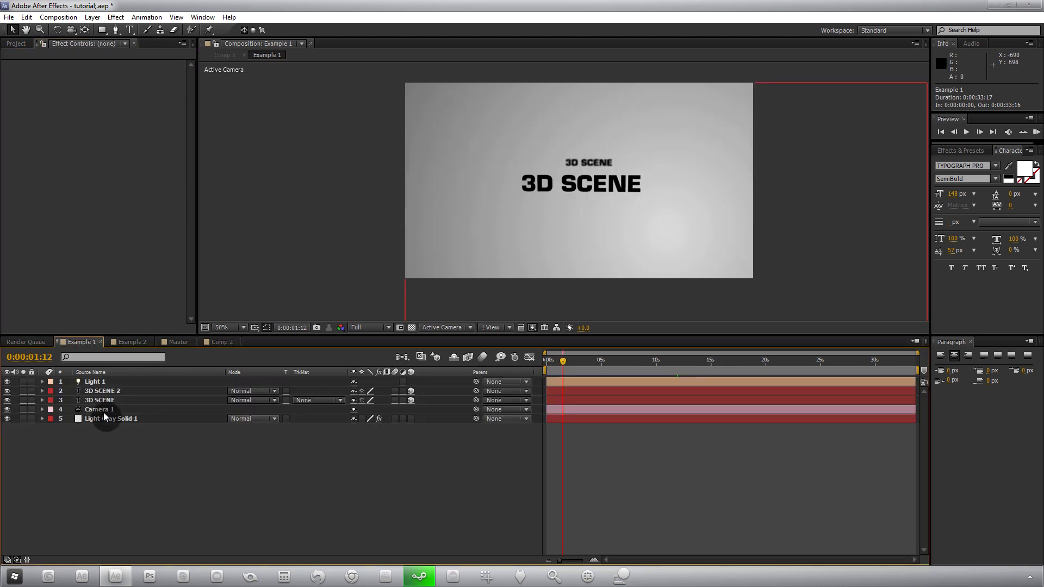
left_click(114, 16)
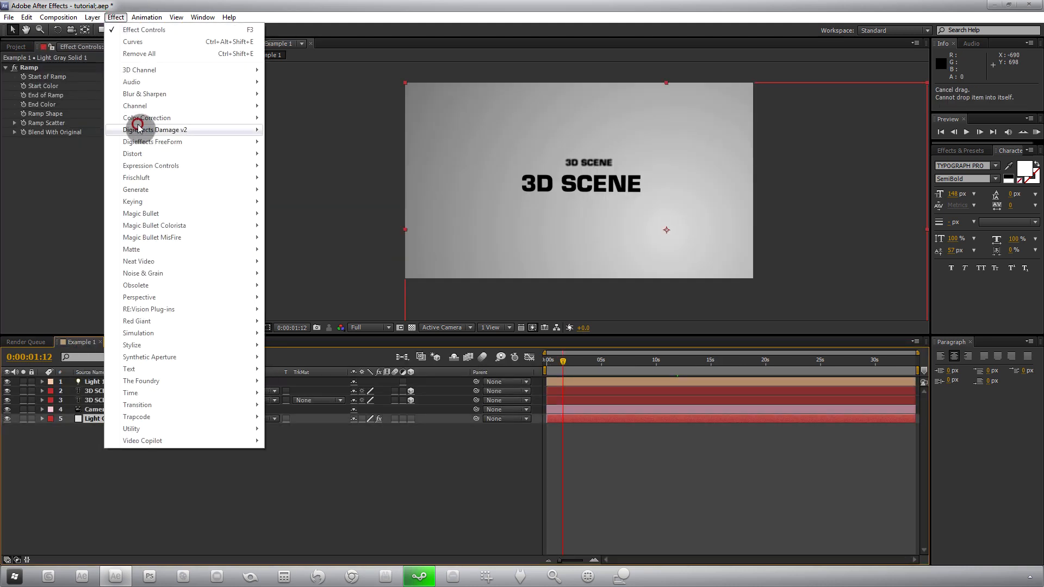
left_click(131, 41)
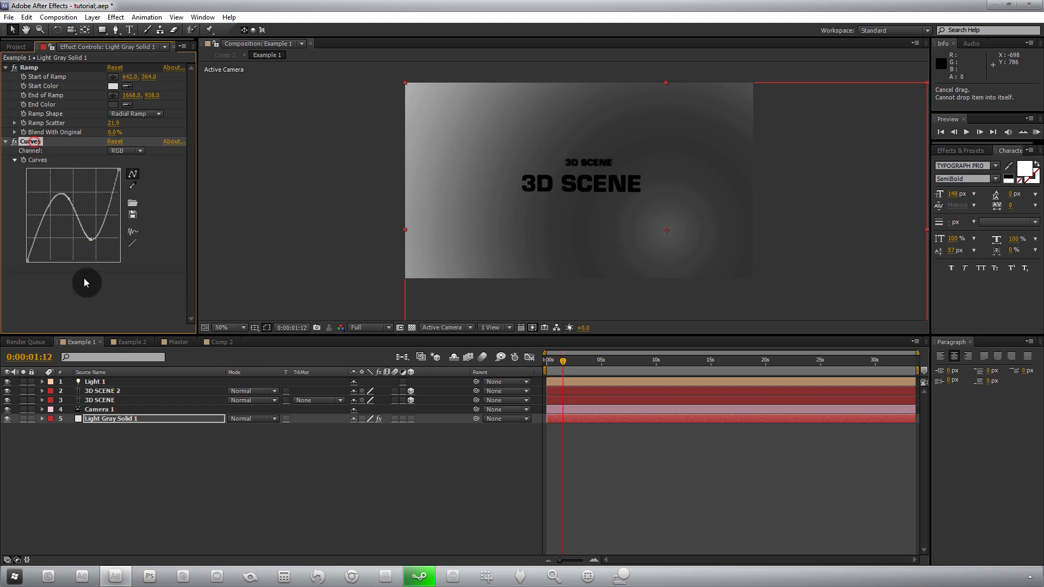
left_click(222, 341)
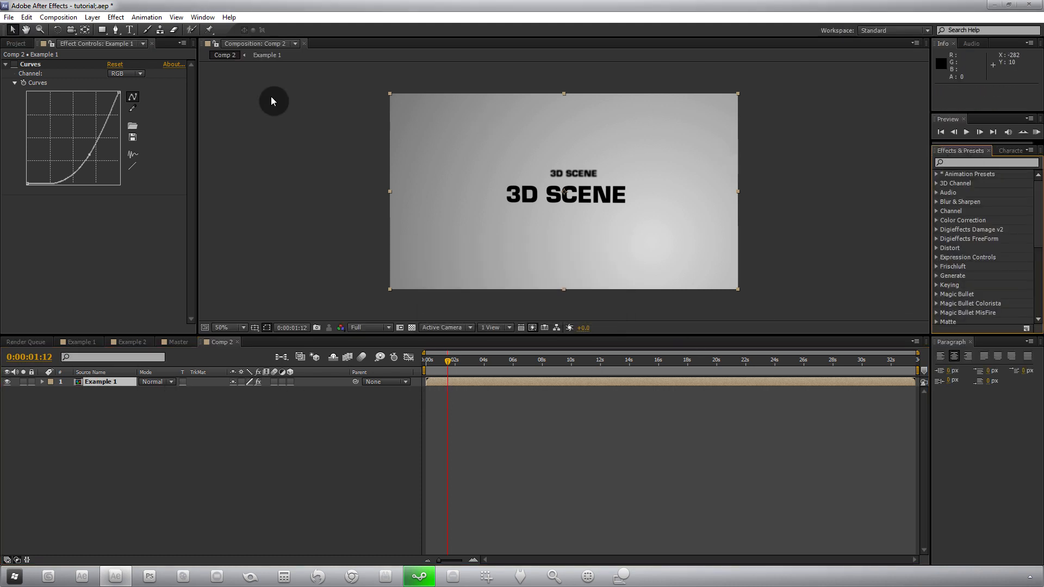
- Apply Distort > Bezier Warp to the nested Example 1 layer
left_click(114, 17)
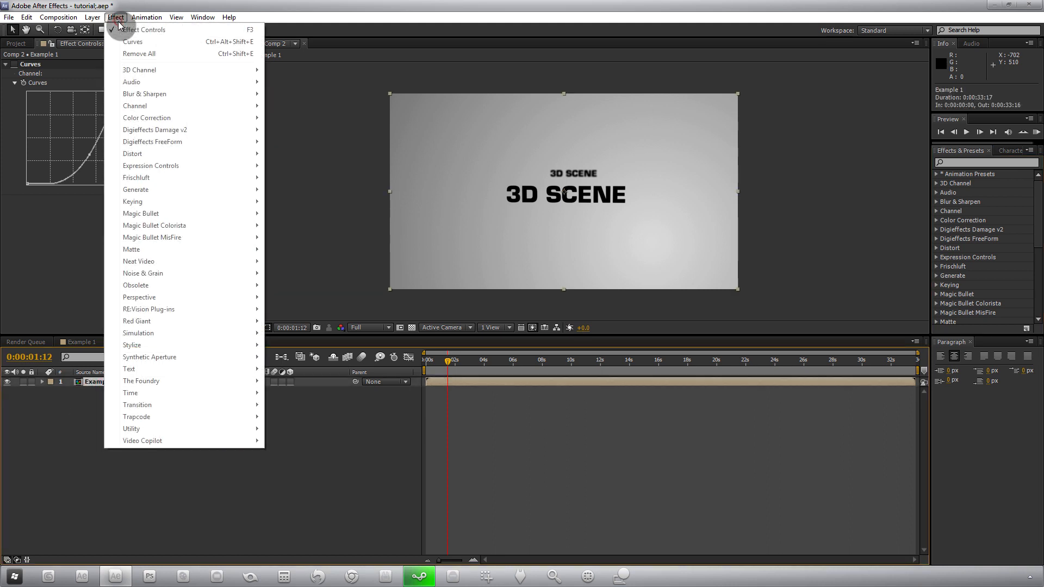
mouse_move(132, 153)
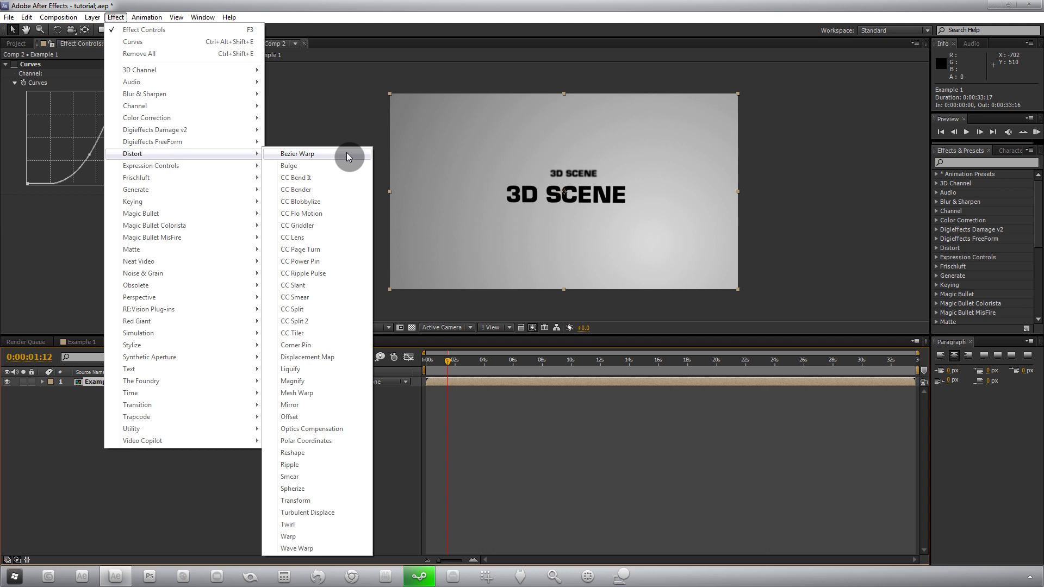
left_click(298, 154)
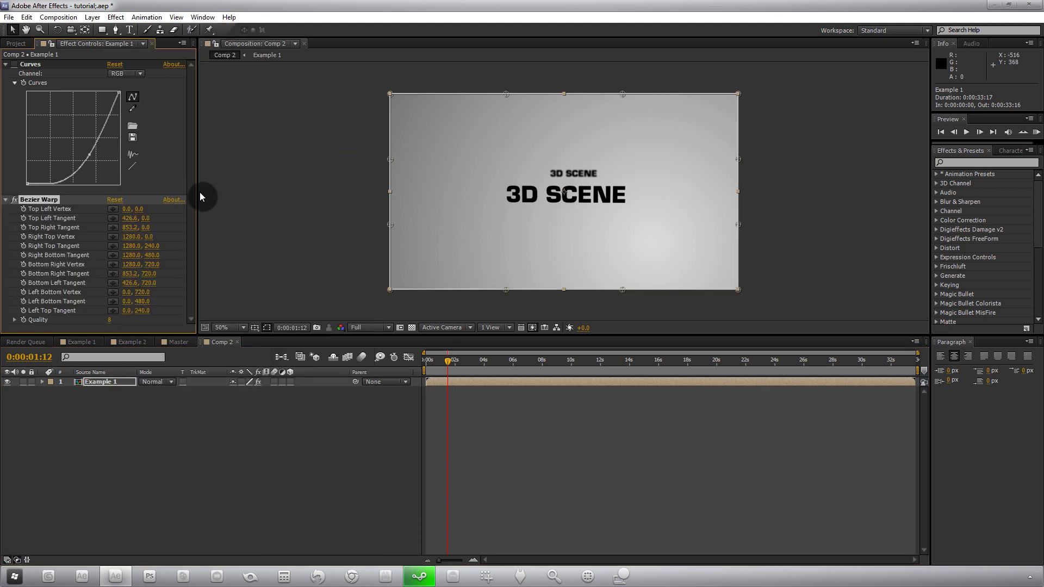
mouse_move(526, 108)
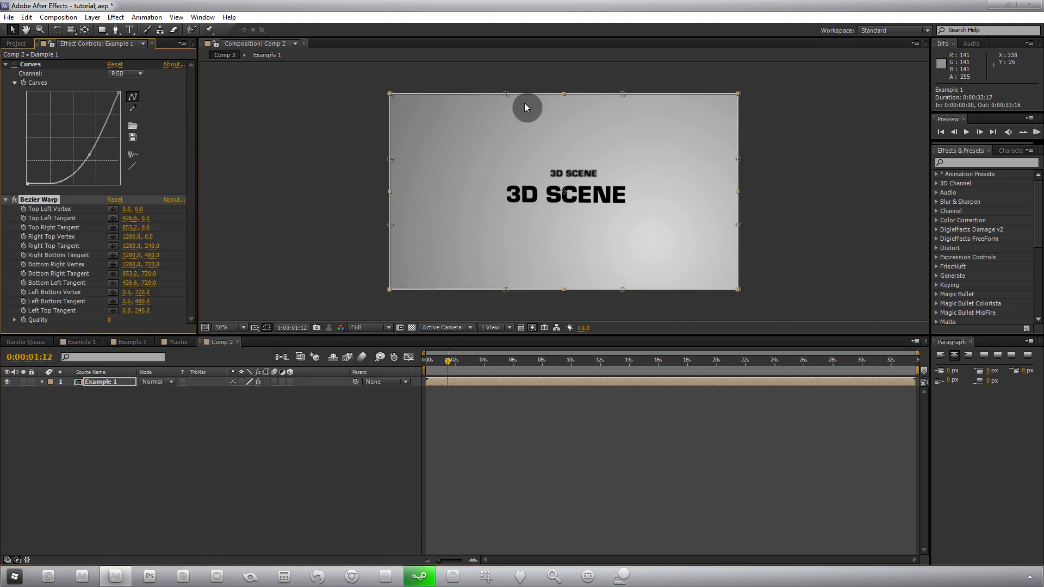
mouse_move(747, 312)
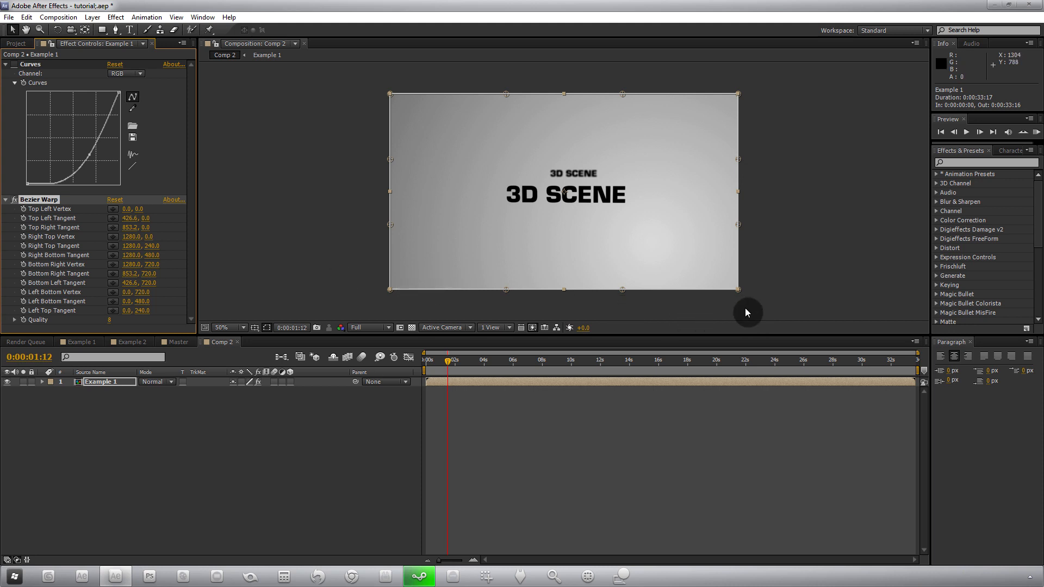
mouse_move(322, 202)
type("10")
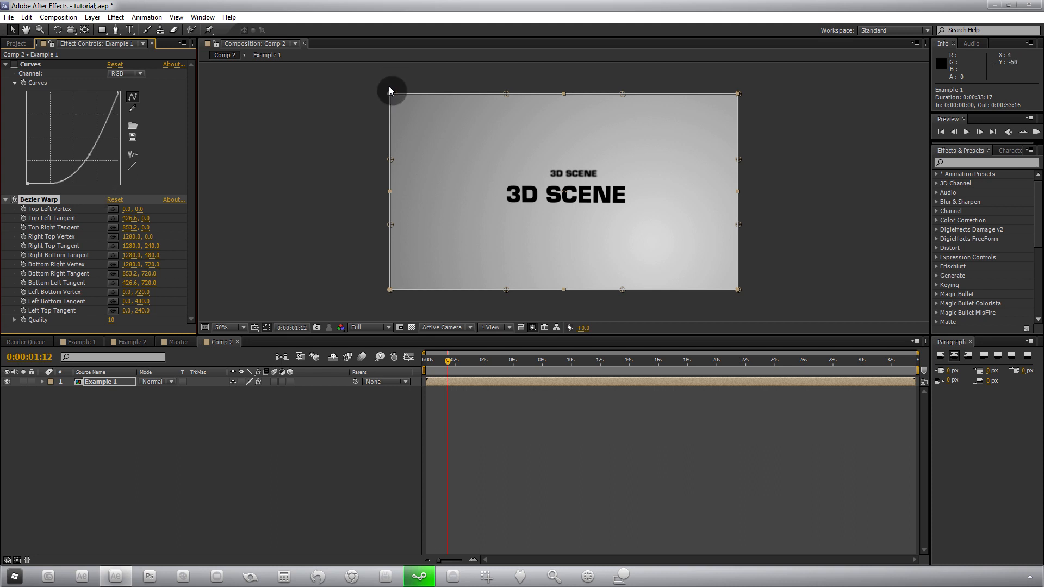
mouse_move(394, 99)
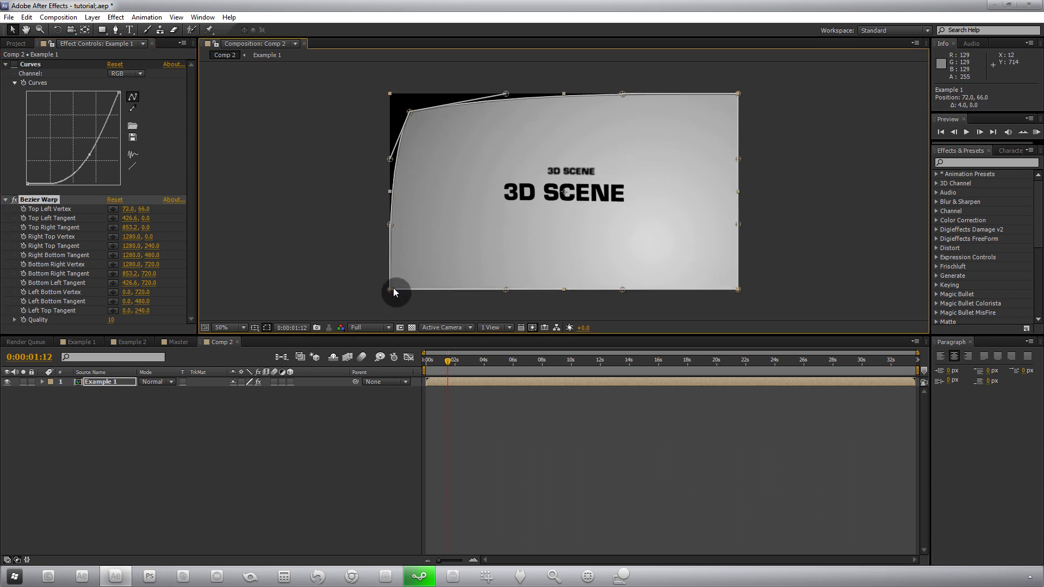
- Pull the warp corners inward and bow the top and bottom edges into a fisheye barrel
left_click_drag(389, 289, 772, 301)
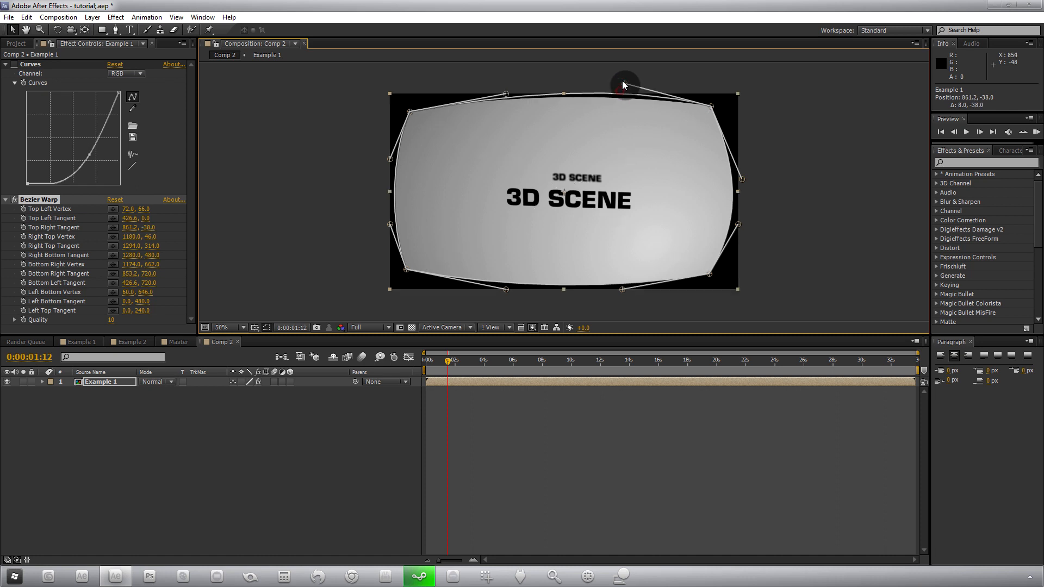
left_click_drag(624, 81, 388, 159)
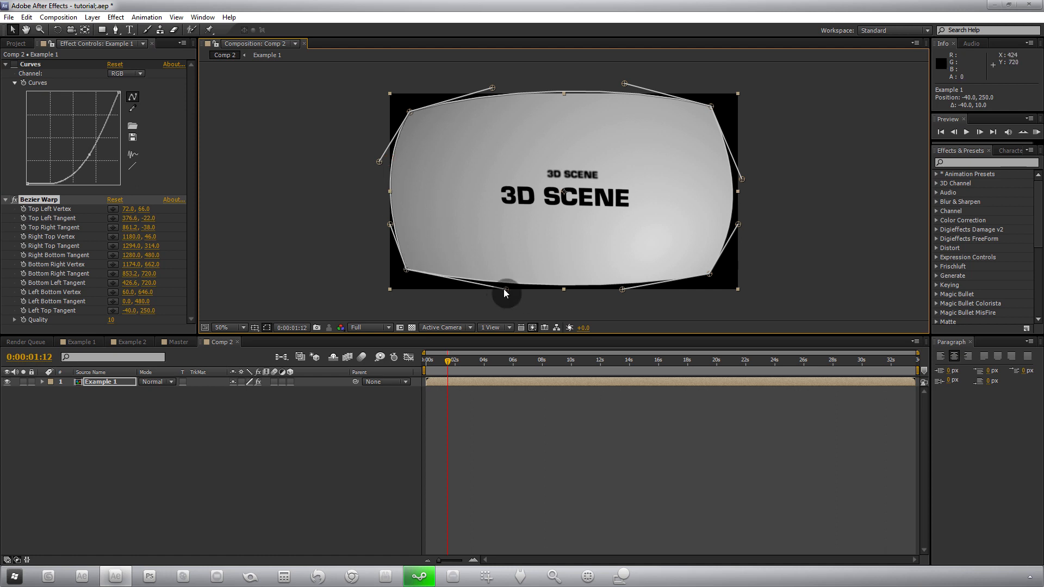
left_click_drag(503, 293, 493, 269)
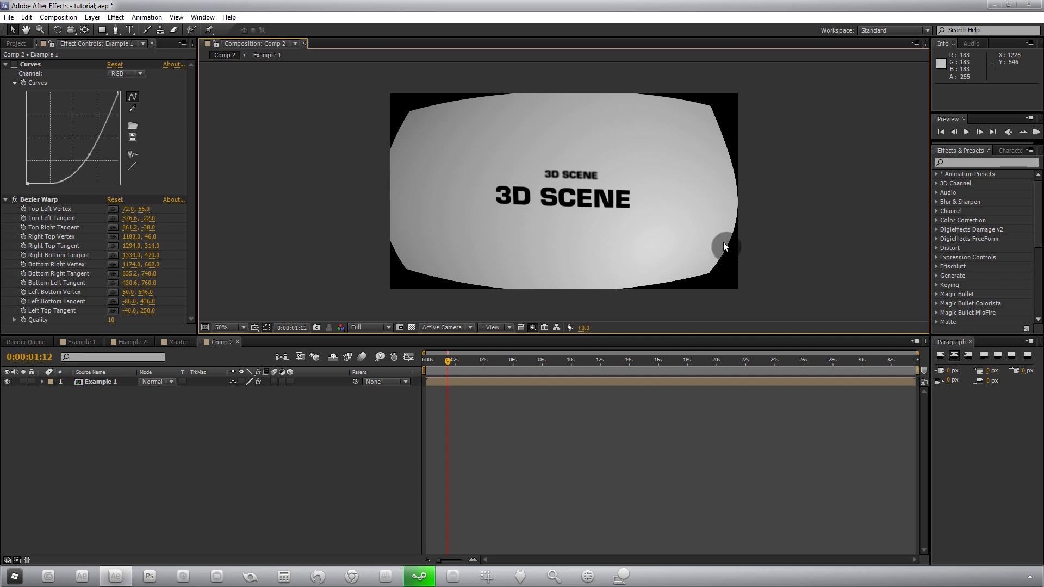
mouse_move(566, 159)
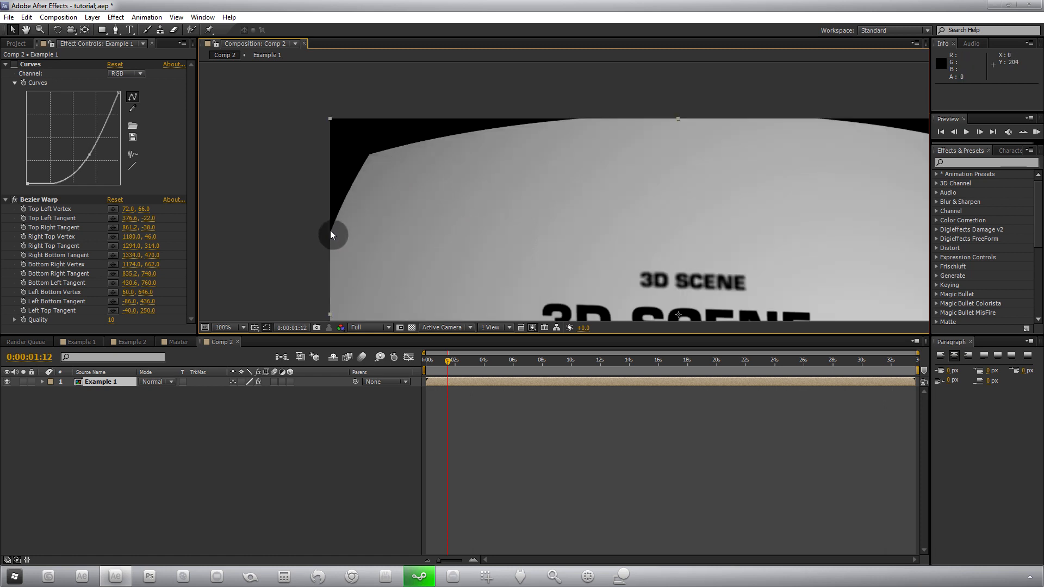
mouse_move(592, 126)
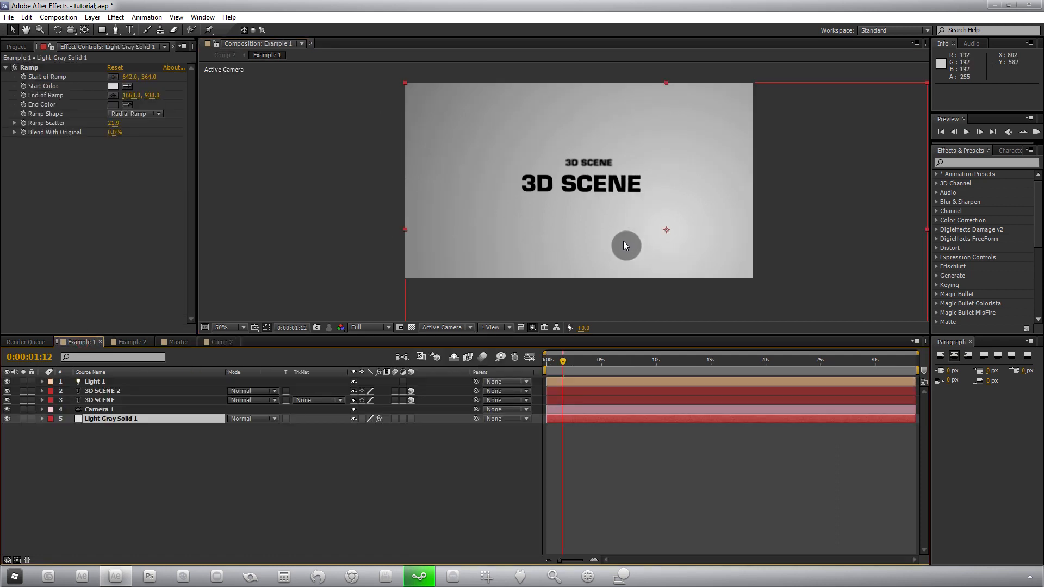
mouse_move(91, 16)
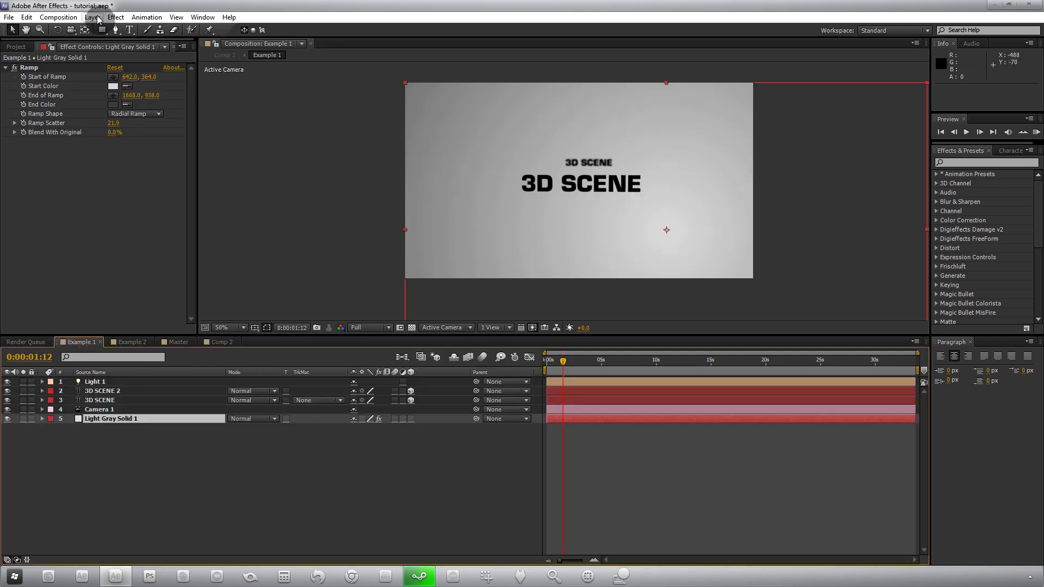
left_click(92, 16)
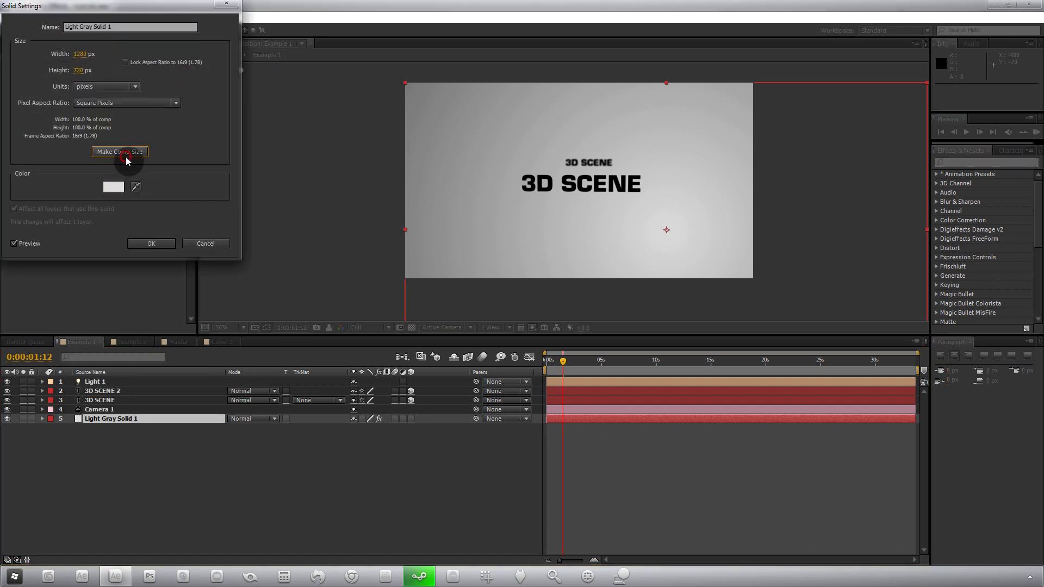
left_click(150, 243)
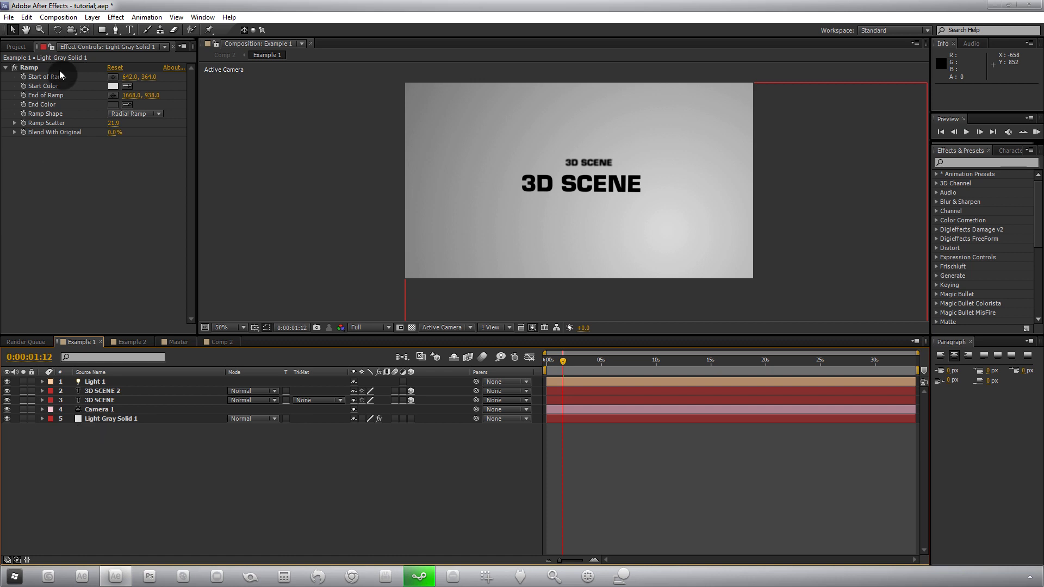
left_click(57, 17)
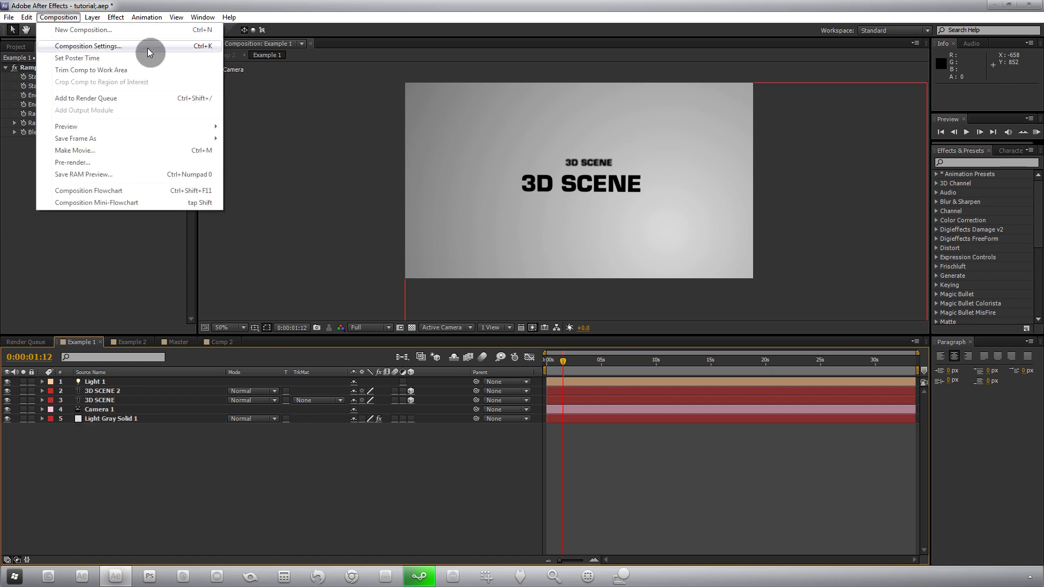
left_click(87, 45)
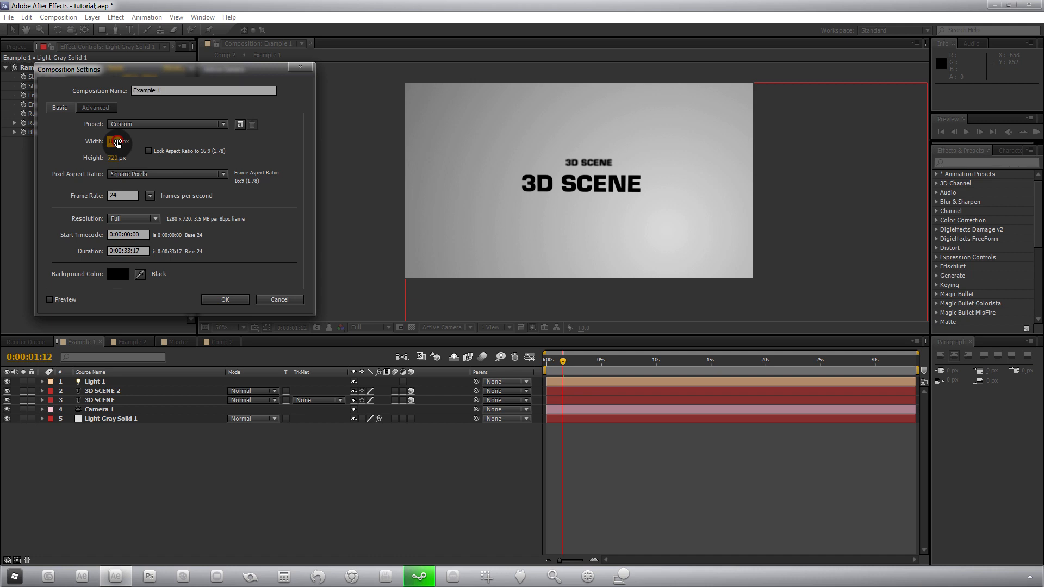
left_click(279, 299)
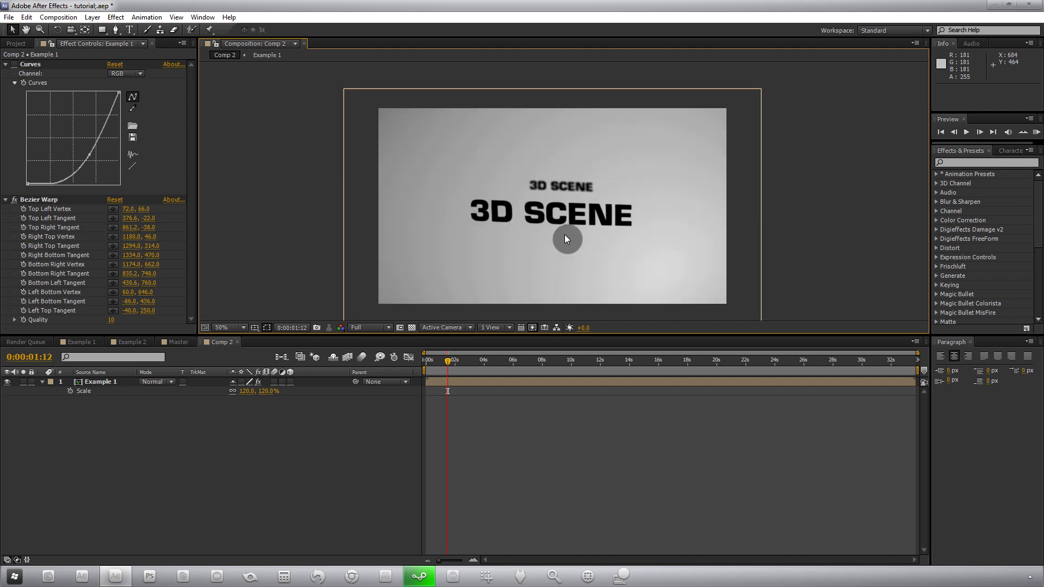
mouse_move(162, 420)
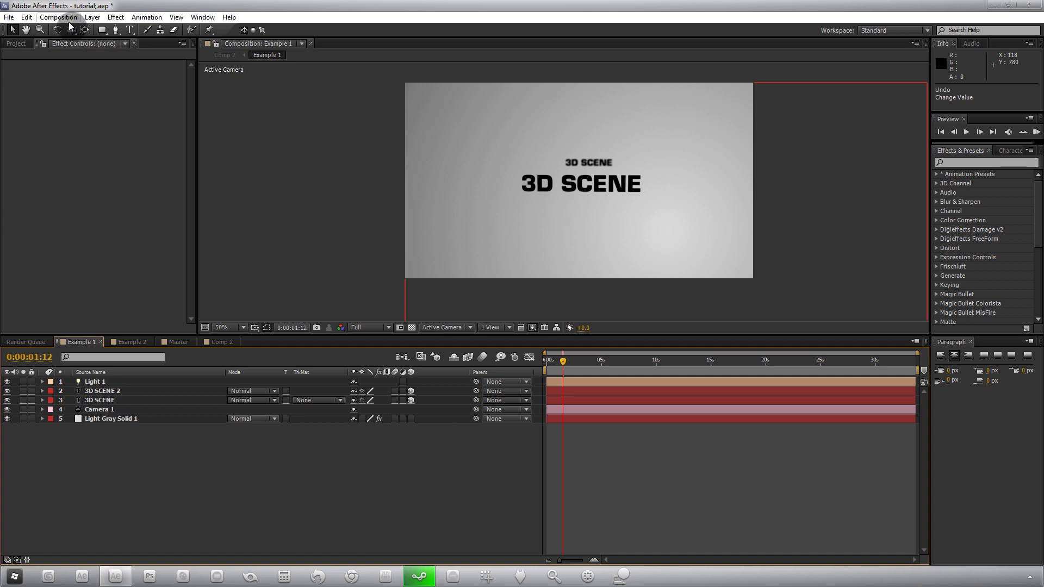
- Set Example 1 to the HDTV 1080 24 preset (1920x1080) and refit the view
left_click(57, 17)
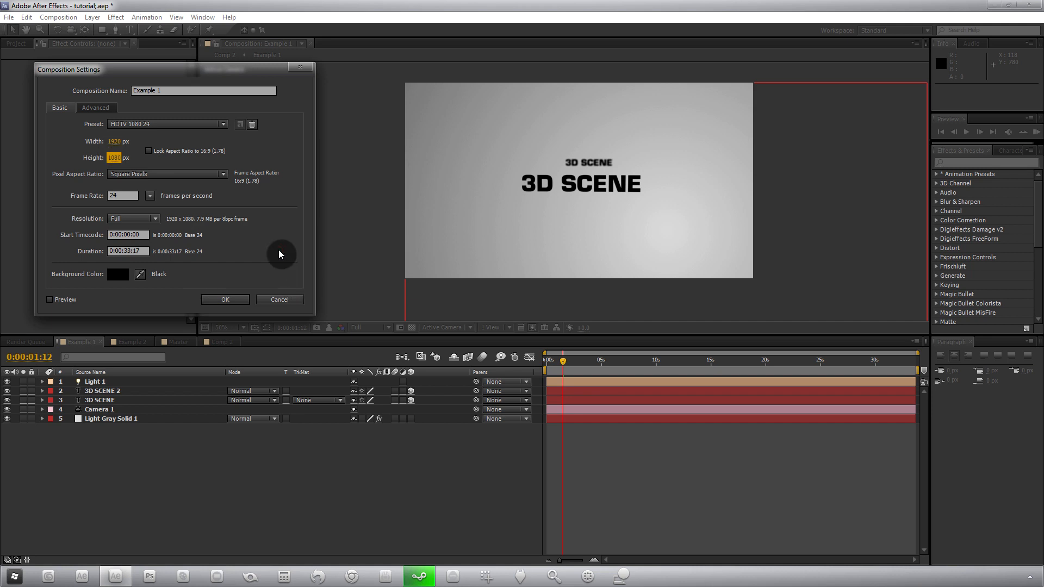
left_click(224, 299)
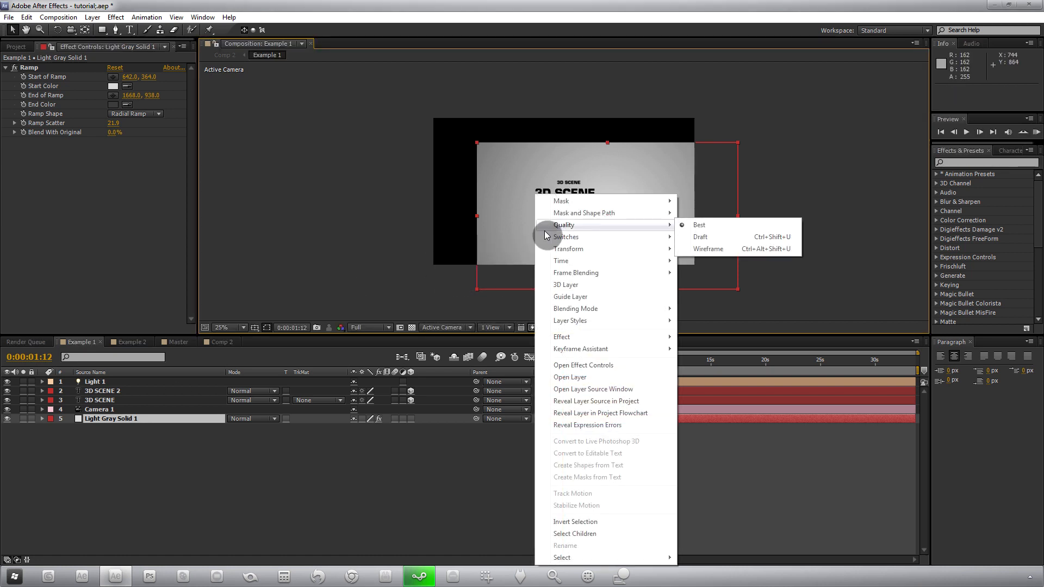
mouse_move(568, 248)
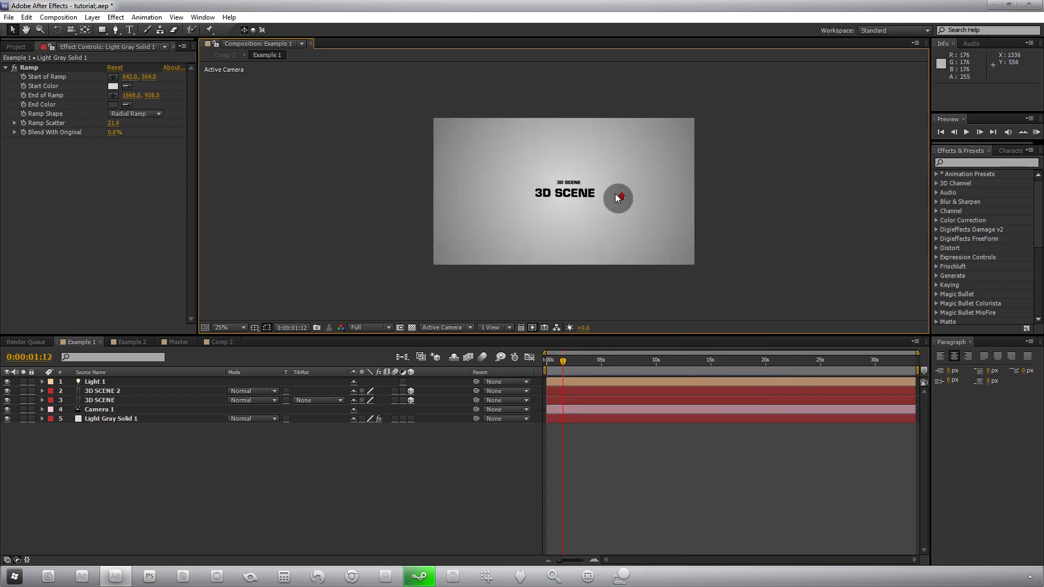
left_click(223, 328)
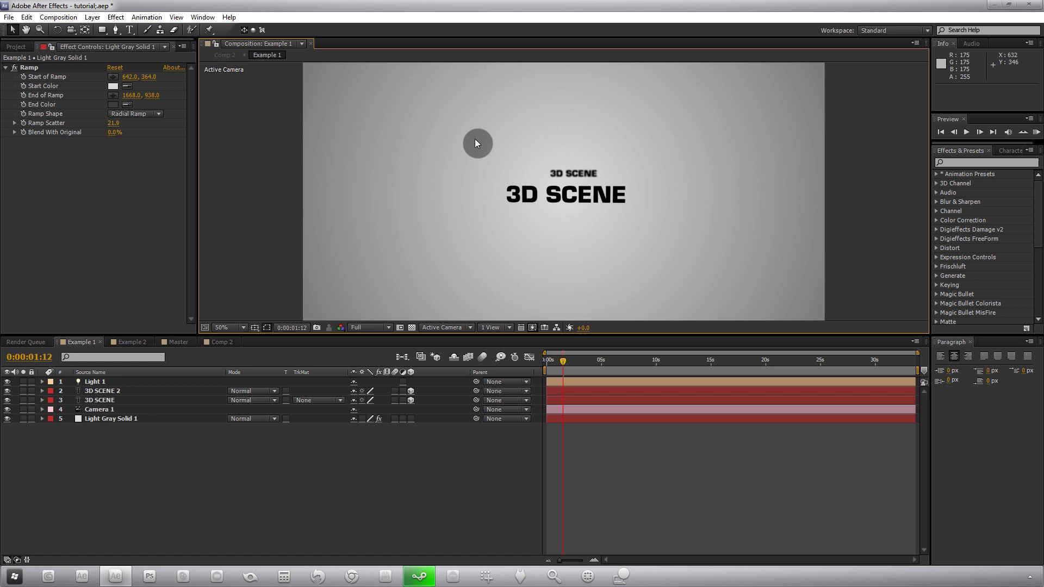
mouse_move(323, 224)
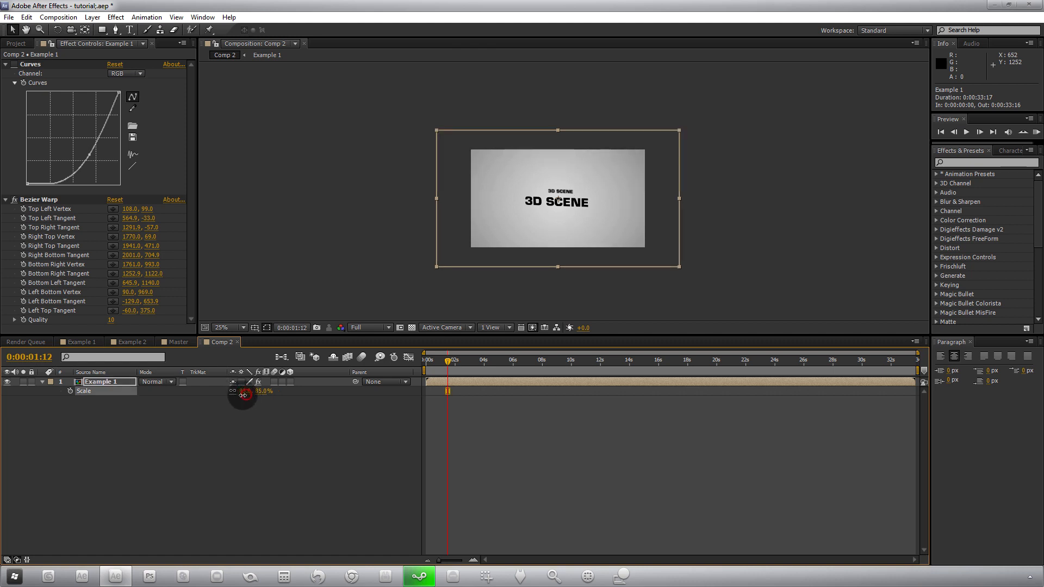
- Scrub the nested Example 1 layer's Scale from 50% to about 80% in Comp 2
left_click_drag(242, 390, 247, 399)
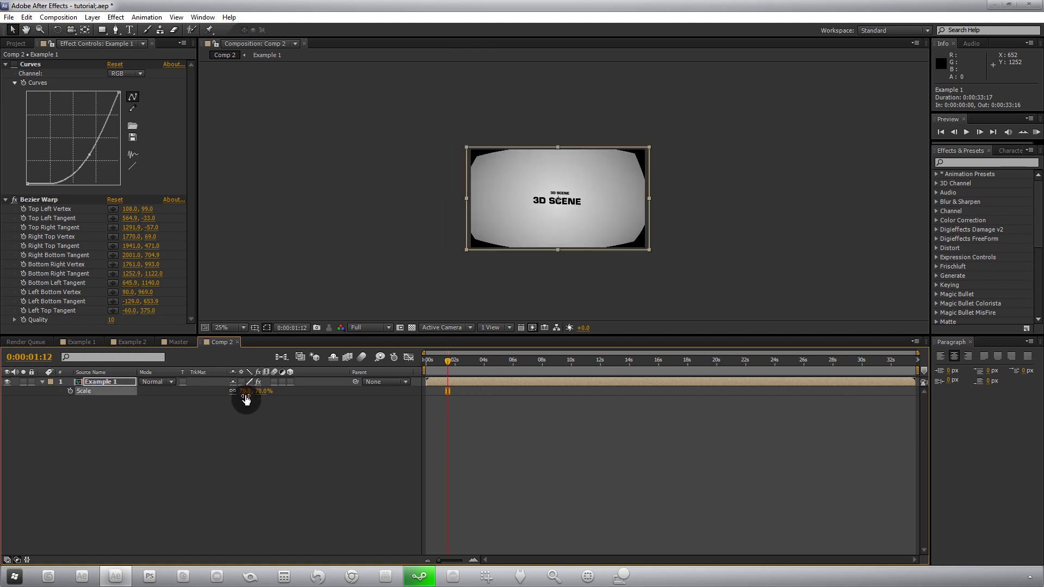
left_click(226, 327)
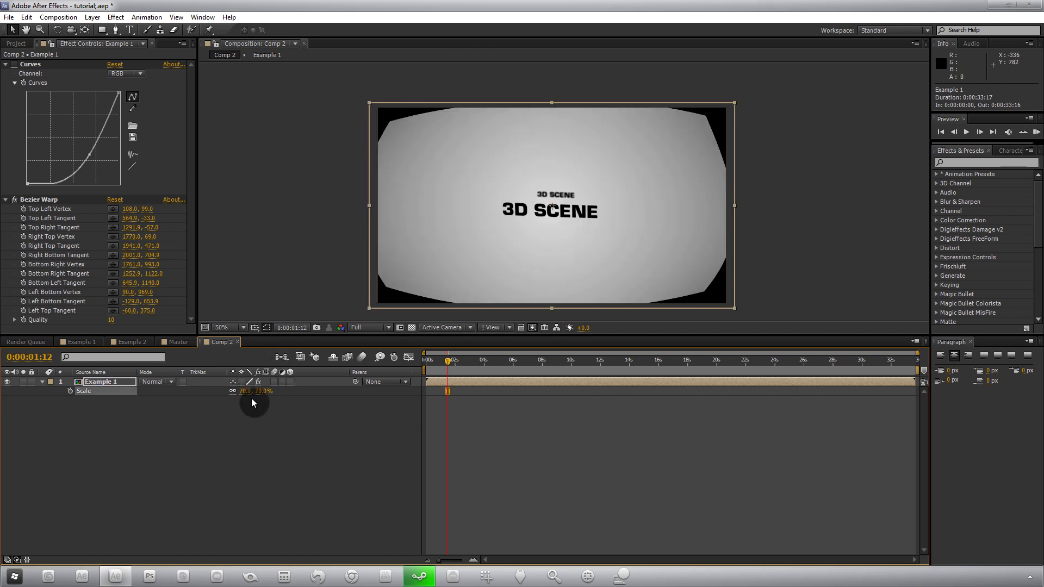
left_click_drag(256, 391, 273, 390)
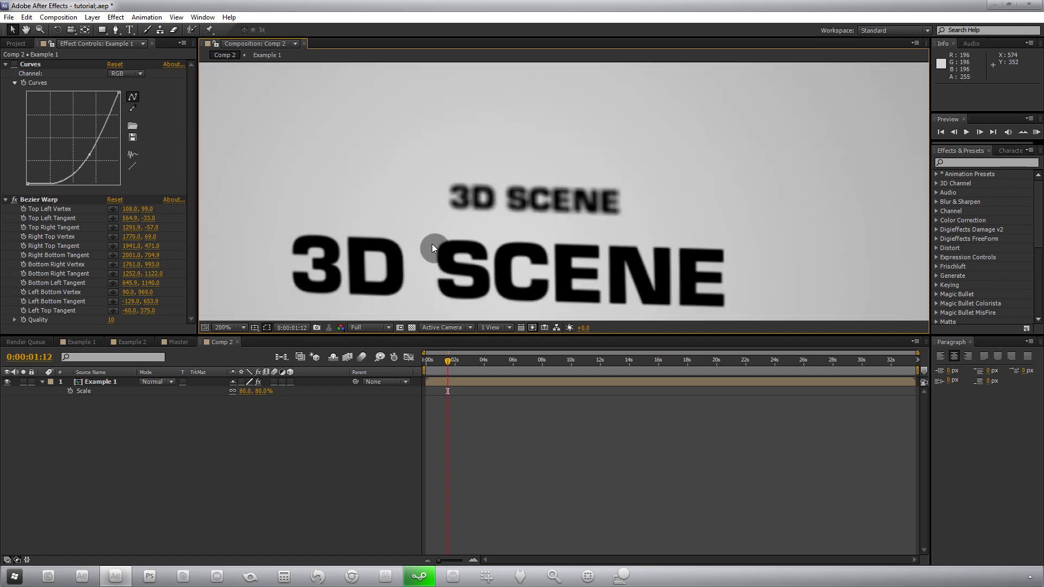
left_click(226, 327)
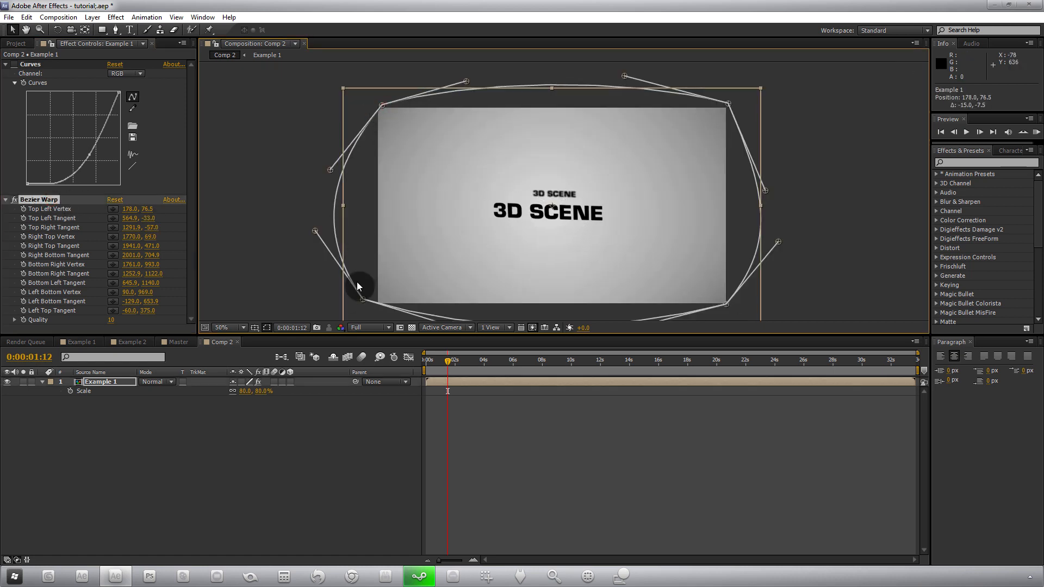
- Place a new solid over the 3D SCENE text, set it black in Solid Settings, and deselect
left_click_drag(360, 286, 790, 165)
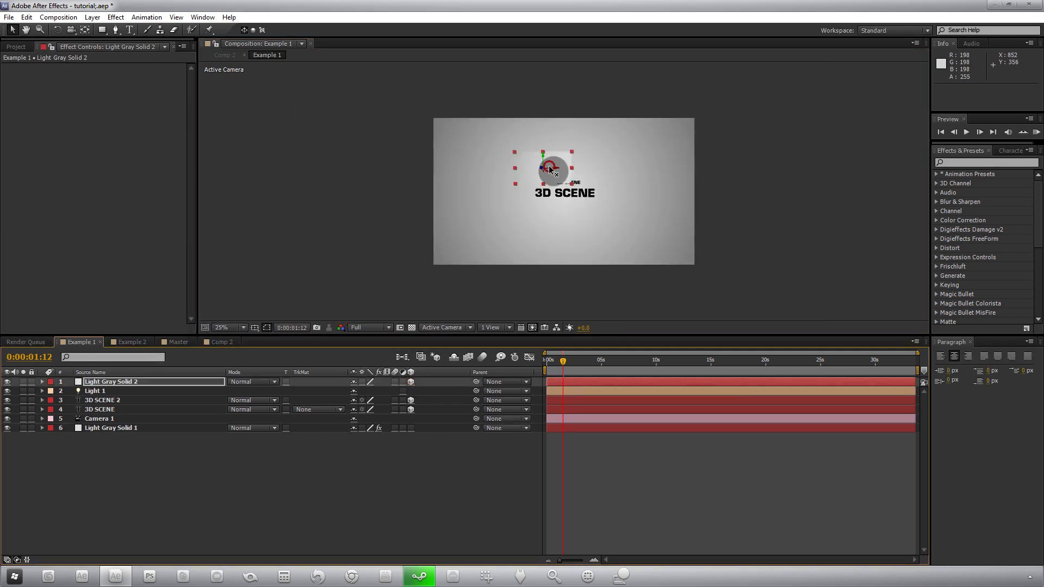
left_click_drag(552, 170, 571, 203)
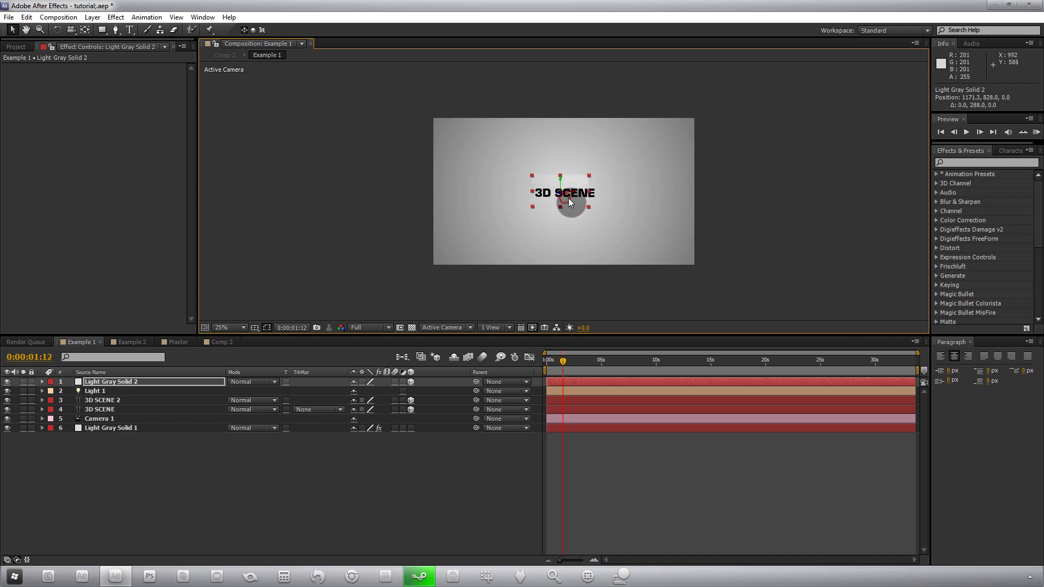
left_click(91, 17)
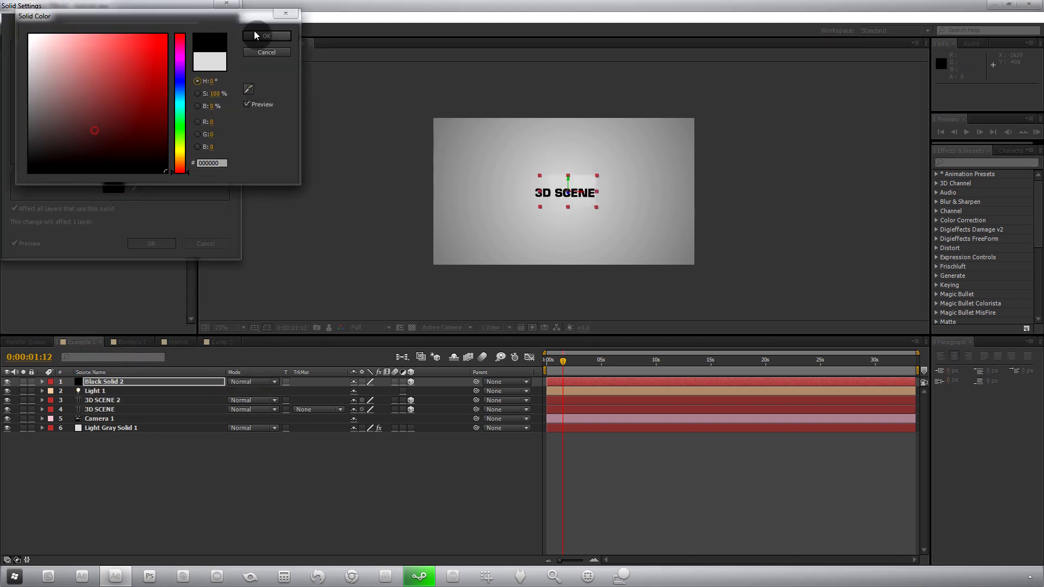
left_click(267, 35)
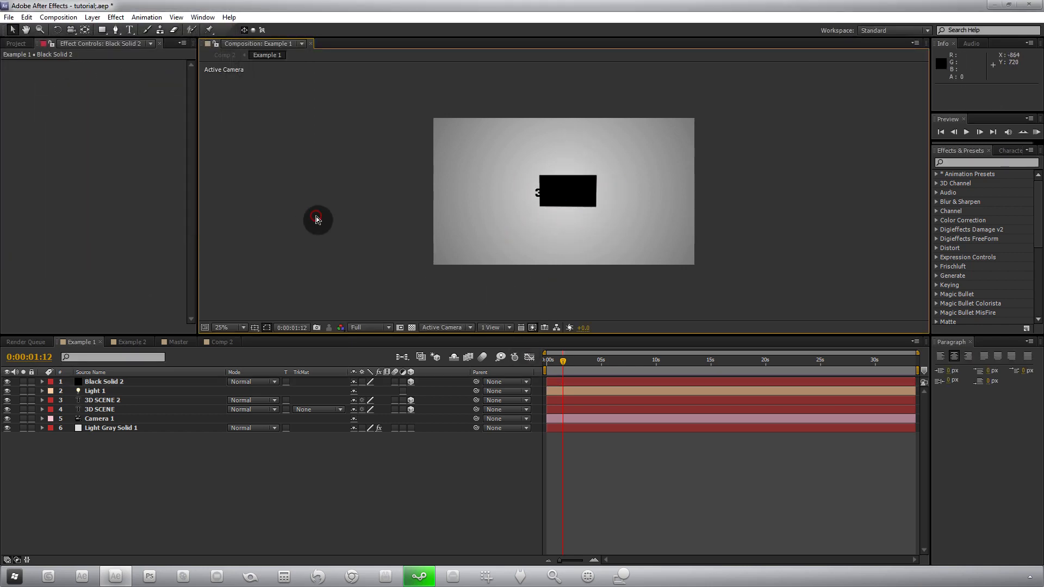
left_click(222, 342)
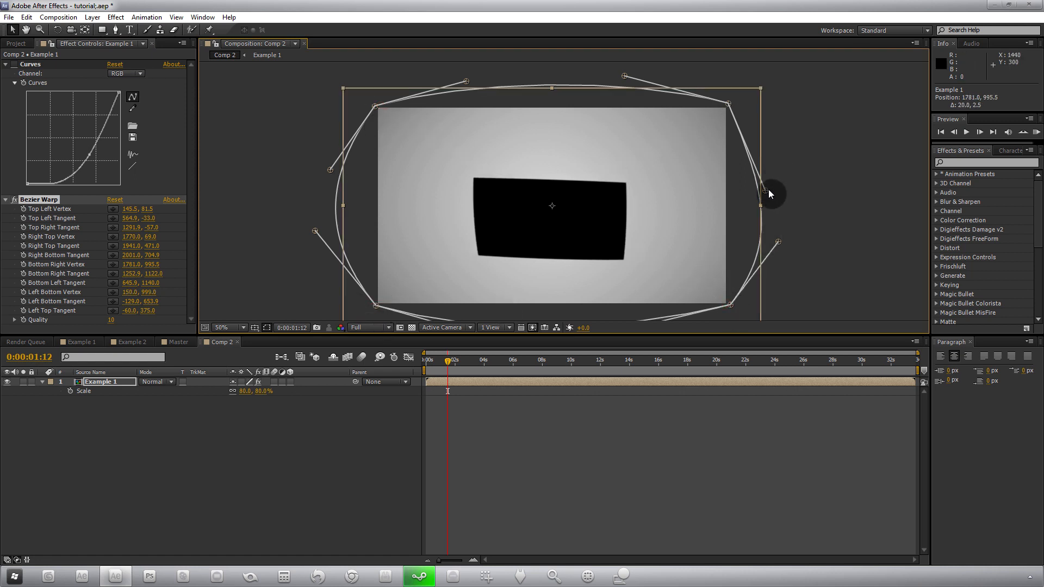
- Pull the Comp 2 warp's lower-right corner outward, then move to Example 2
left_click_drag(769, 193, 699, 193)
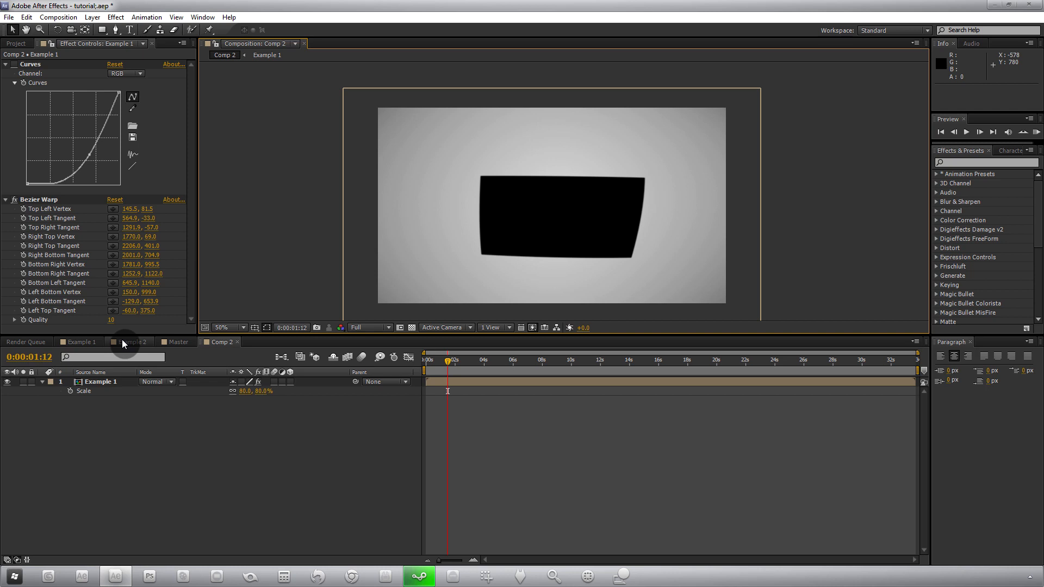
left_click(132, 341)
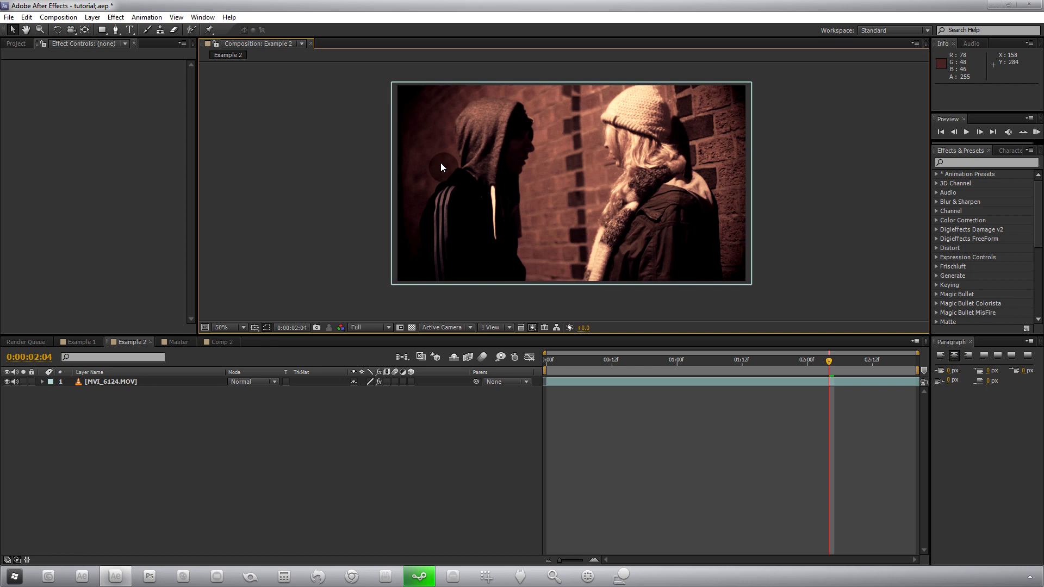
- Scrub through the sepia Example 2 footage to preview it
left_click(561, 360)
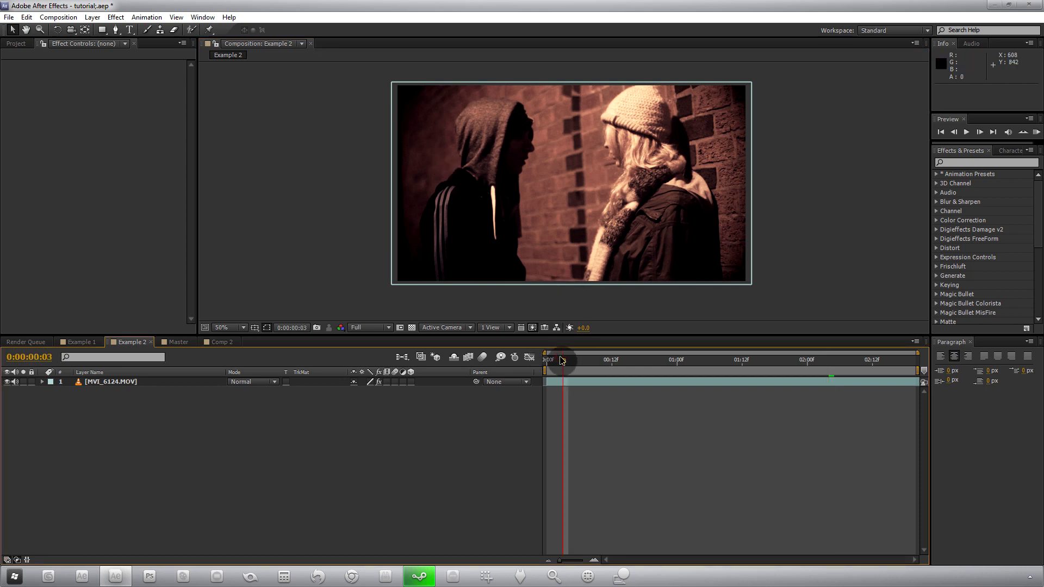
left_click_drag(561, 360, 671, 360)
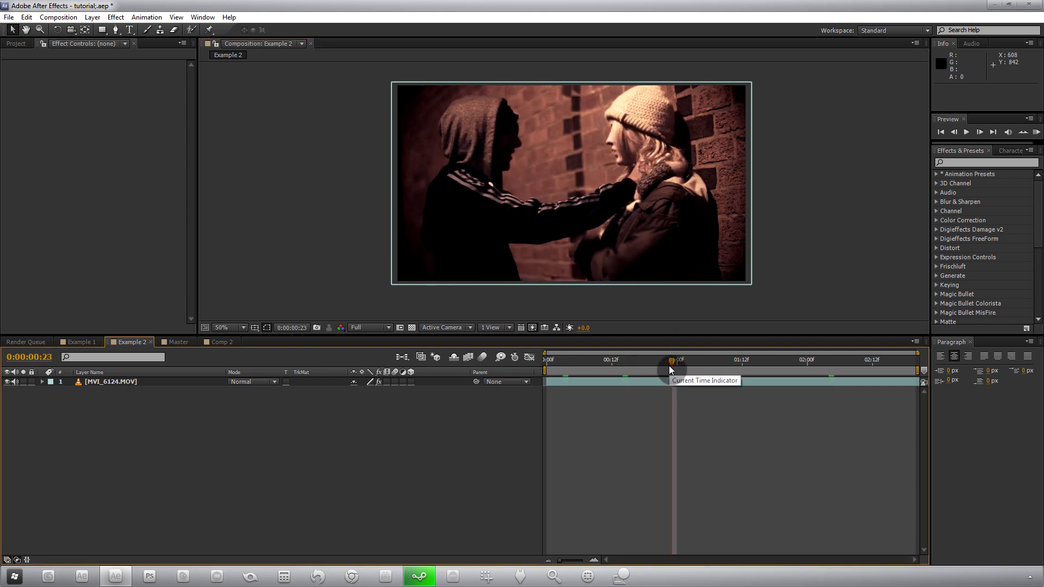
left_click_drag(671, 360, 721, 360)
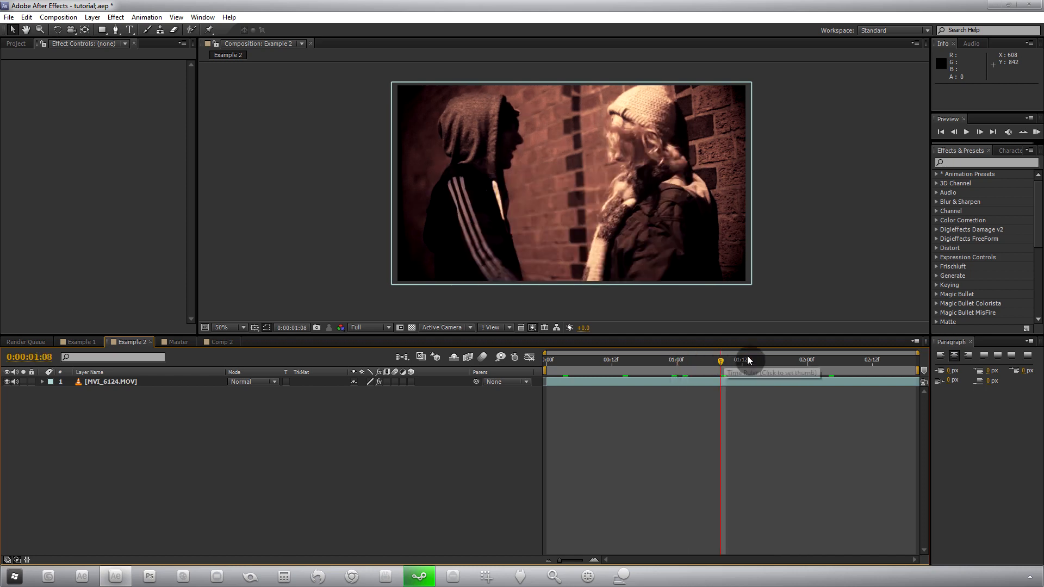
left_click_drag(719, 360, 781, 364)
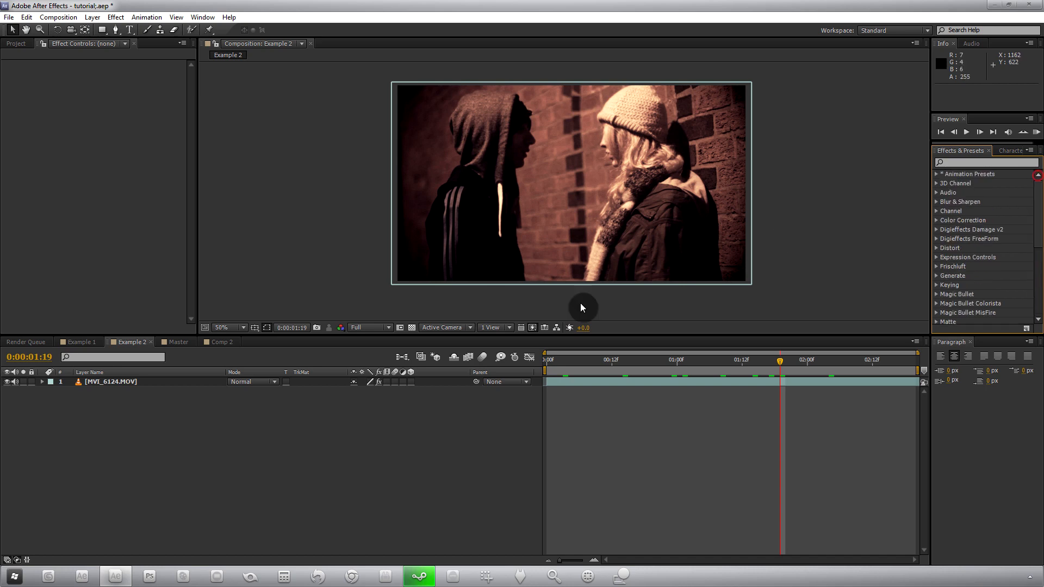
- Select the MVI_6124.MOV layer, reveal its 69% Scale and bring up the Effect menu
left_click(110, 382)
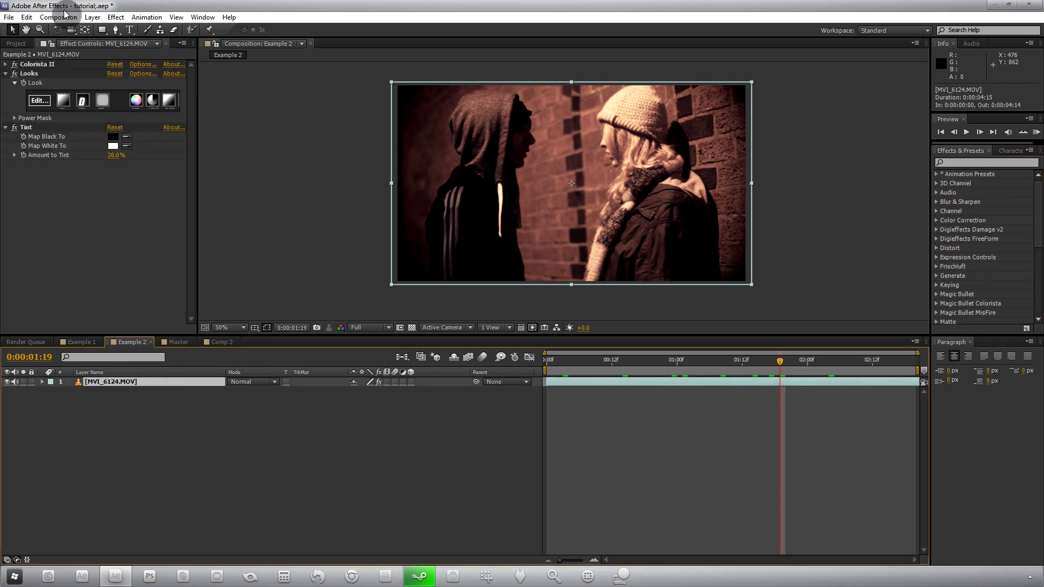
left_click(57, 17)
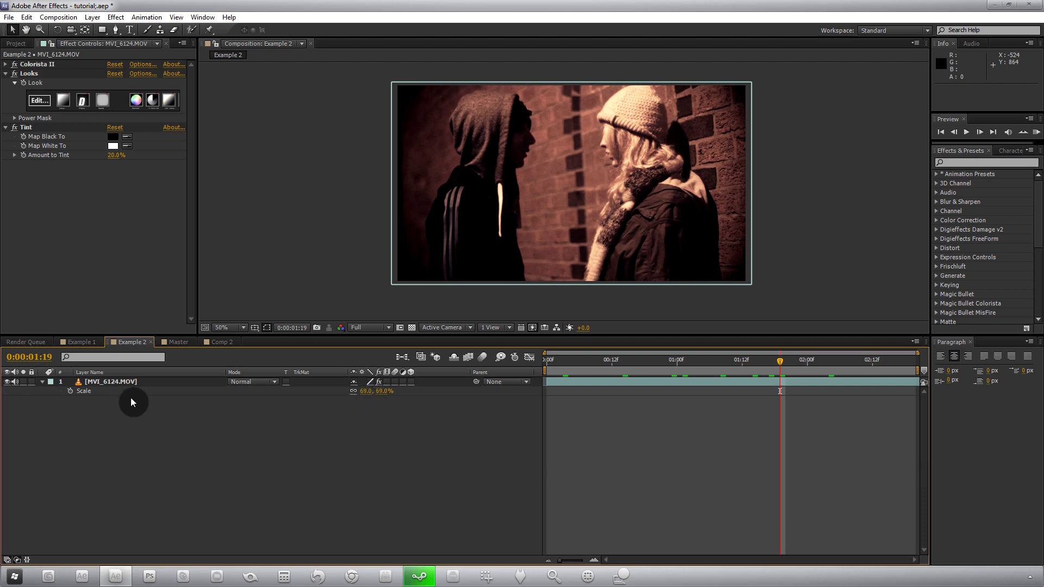
left_click(114, 16)
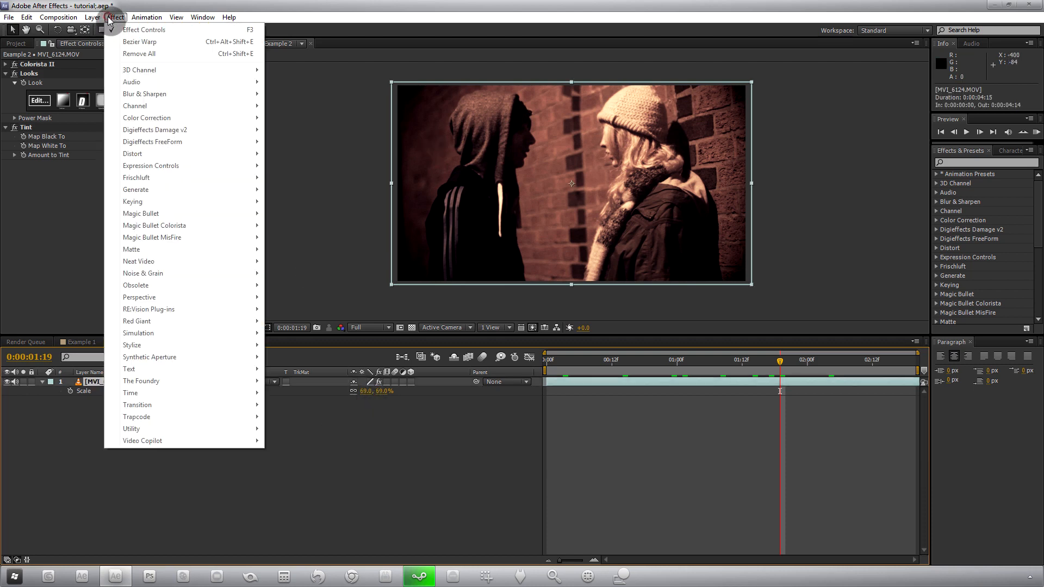
mouse_move(152, 141)
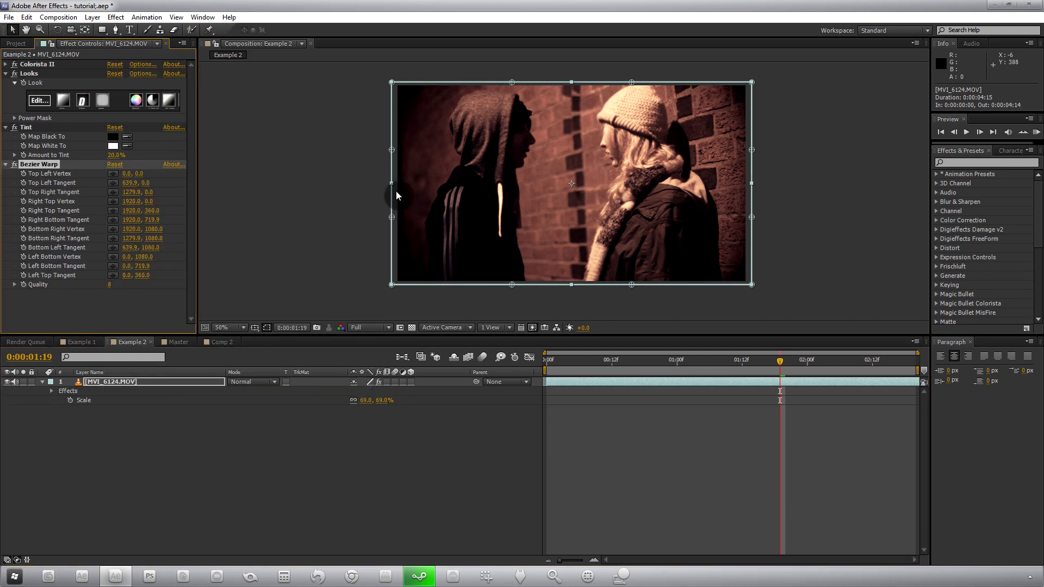
- Add Bezier Warp to the sepia footage and bow its edges outward into a fisheye bulge
left_click_drag(393, 84, 418, 112)
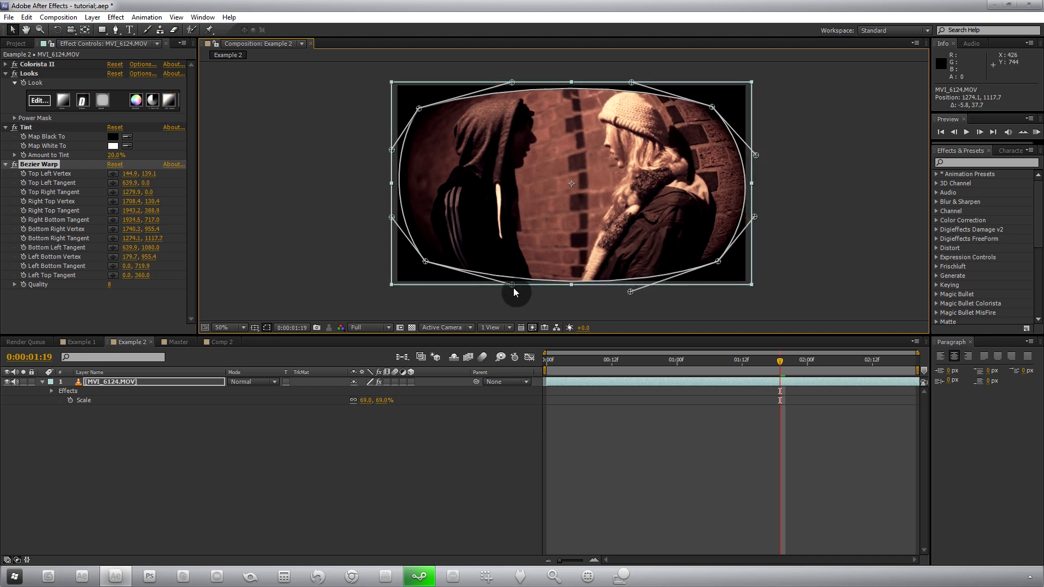
left_click_drag(512, 292, 392, 216)
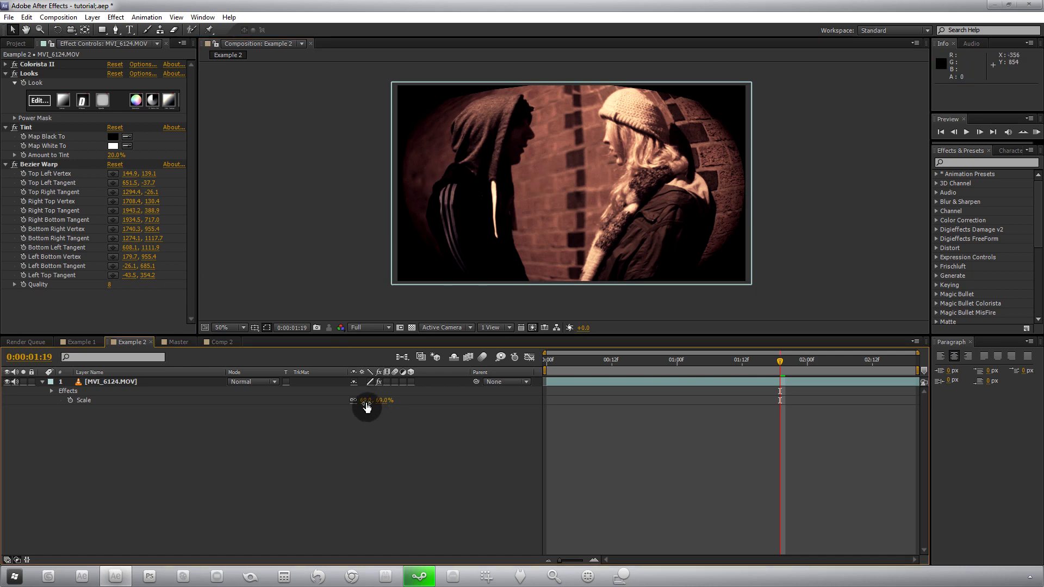
- Reduce the sepia footage scale to 80% and zoom out to see the whole frame
left_click_drag(366, 401, 363, 432)
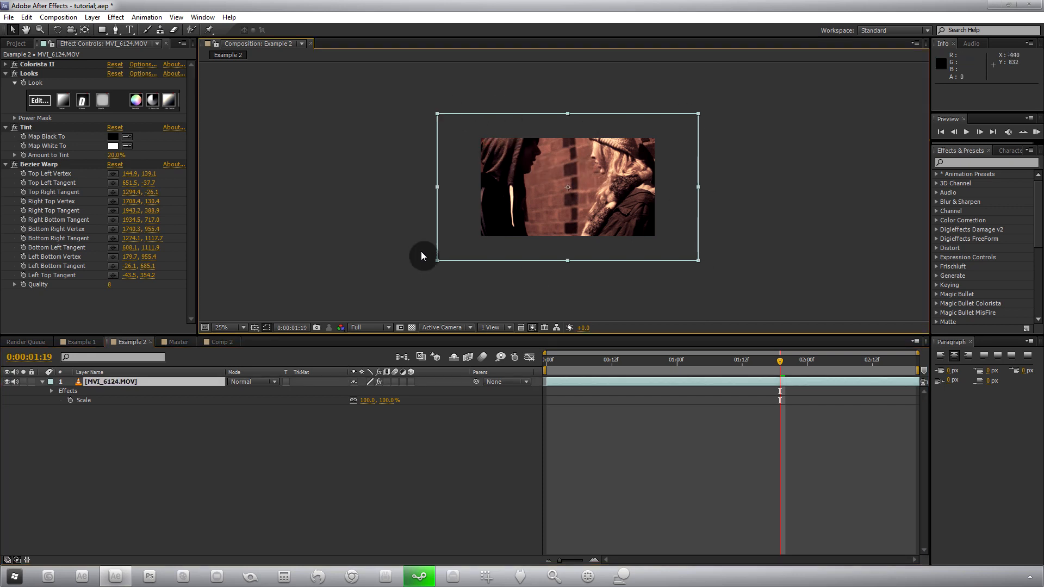
left_click_drag(375, 400, 364, 400)
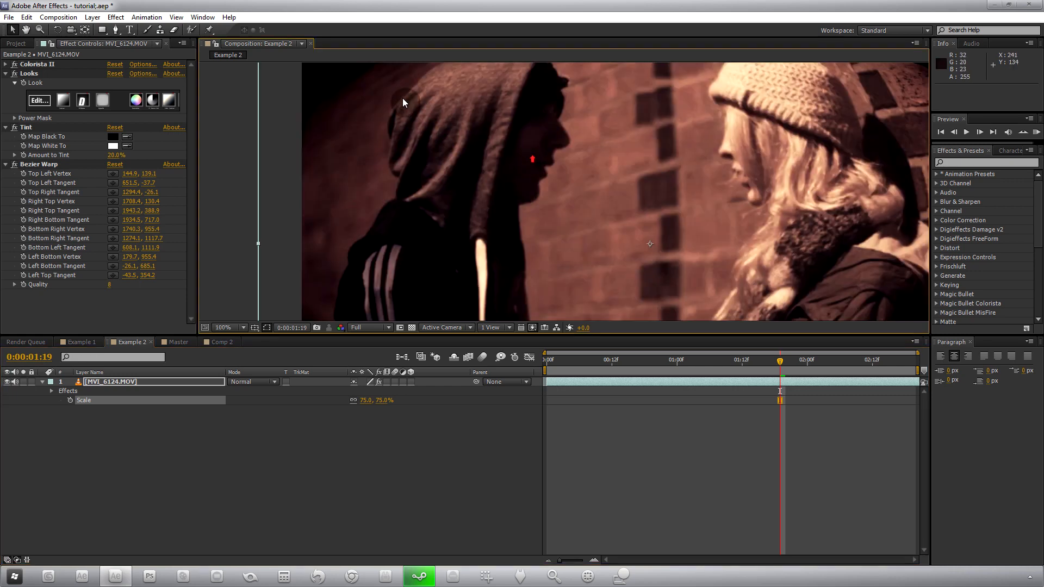
left_click(225, 328)
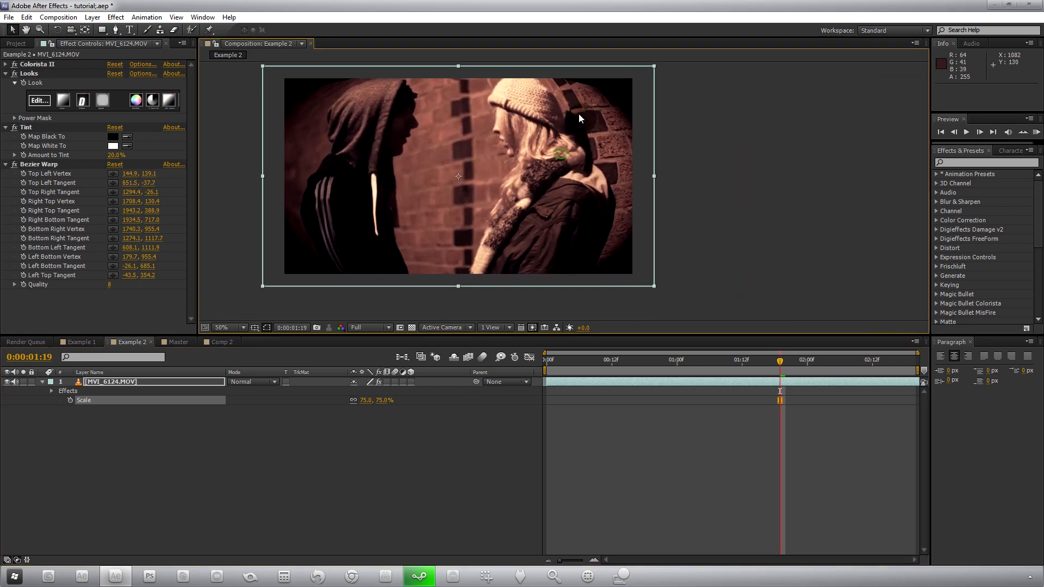
- Refit the Bezier Warp corner points around the smaller footage
left_click_drag(377, 400, 365, 400)
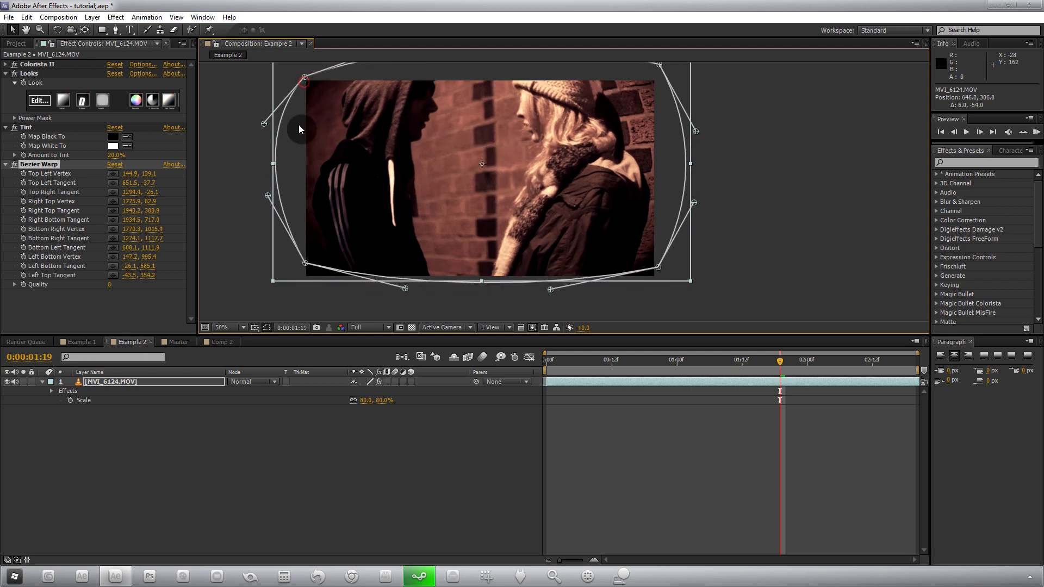
left_click_drag(303, 80, 319, 121)
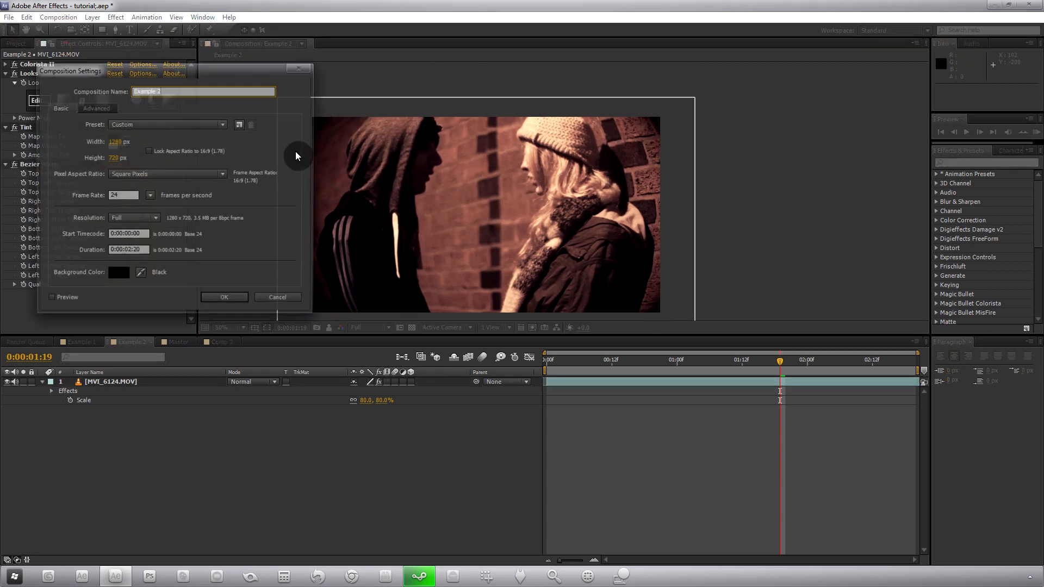
- Set the composition width to 1920 so it becomes 1920×1080 HDTV 1080 24
type("128")
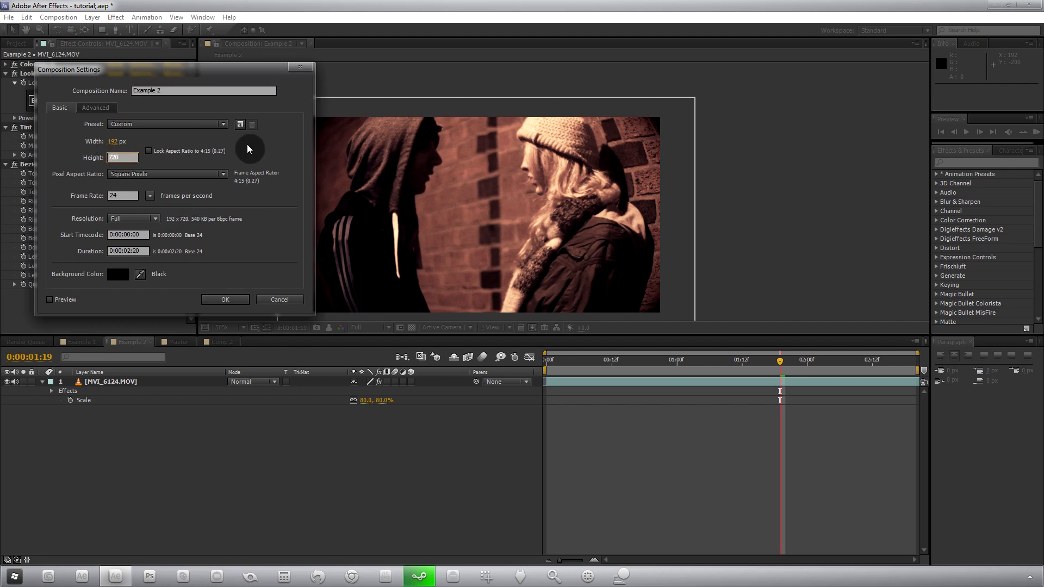
type("1920")
type("1080")
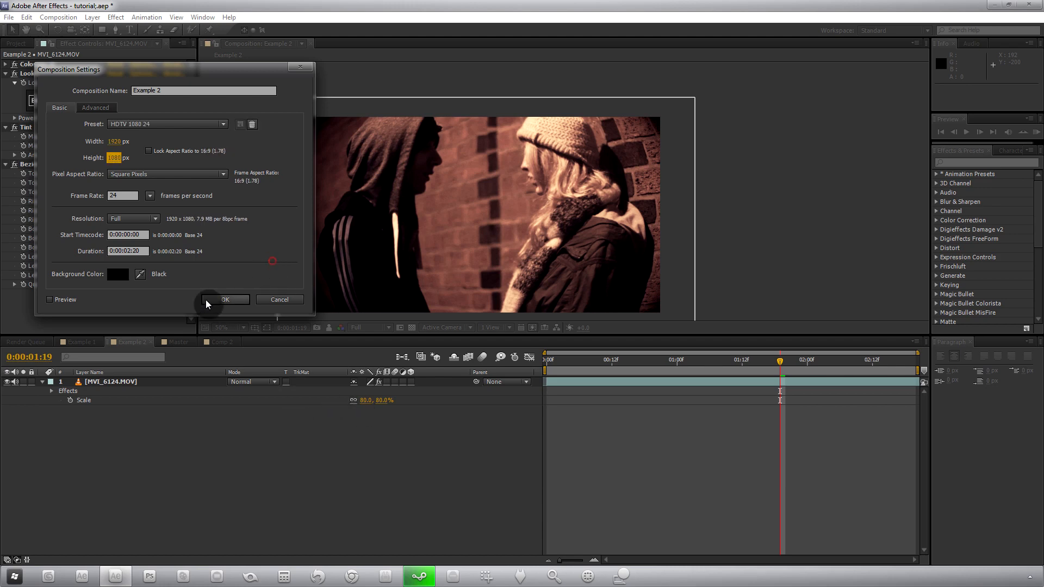
left_click(225, 300)
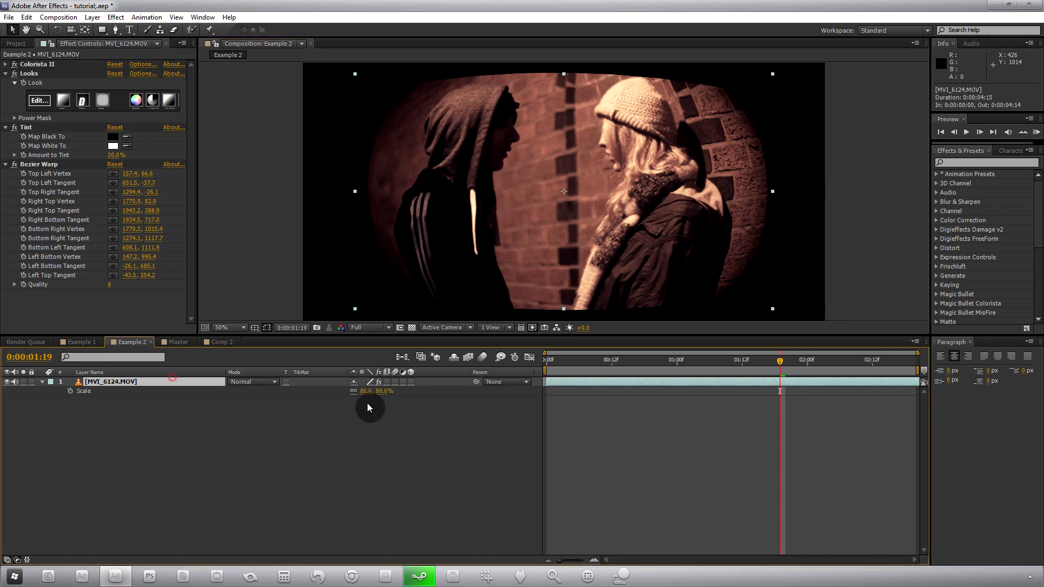
- Enlarge the warped footage to 120% so the black edges disappear, checking by panning
left_click_drag(377, 390, 370, 396)
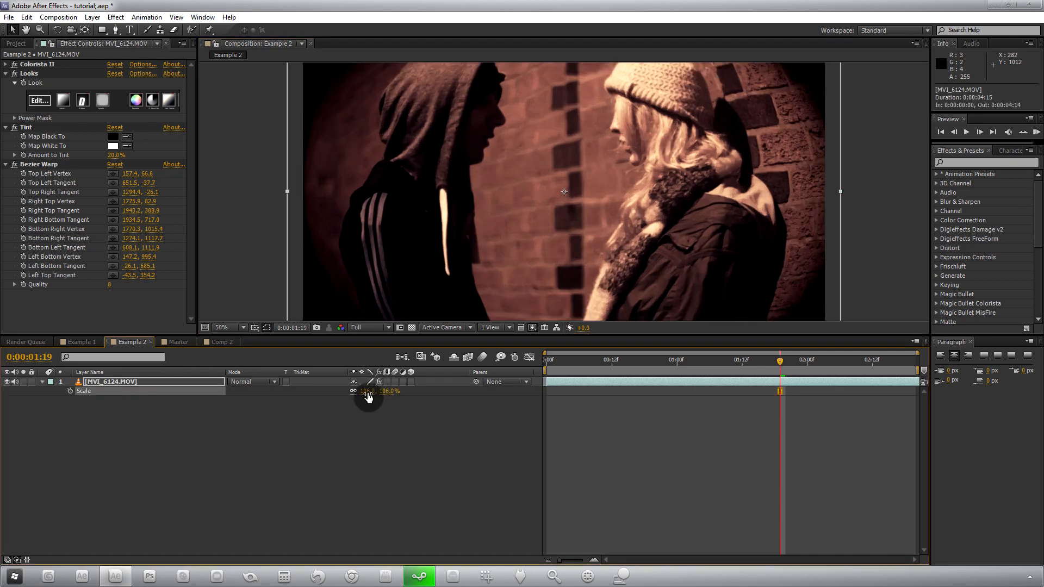
left_click_drag(373, 391, 376, 390)
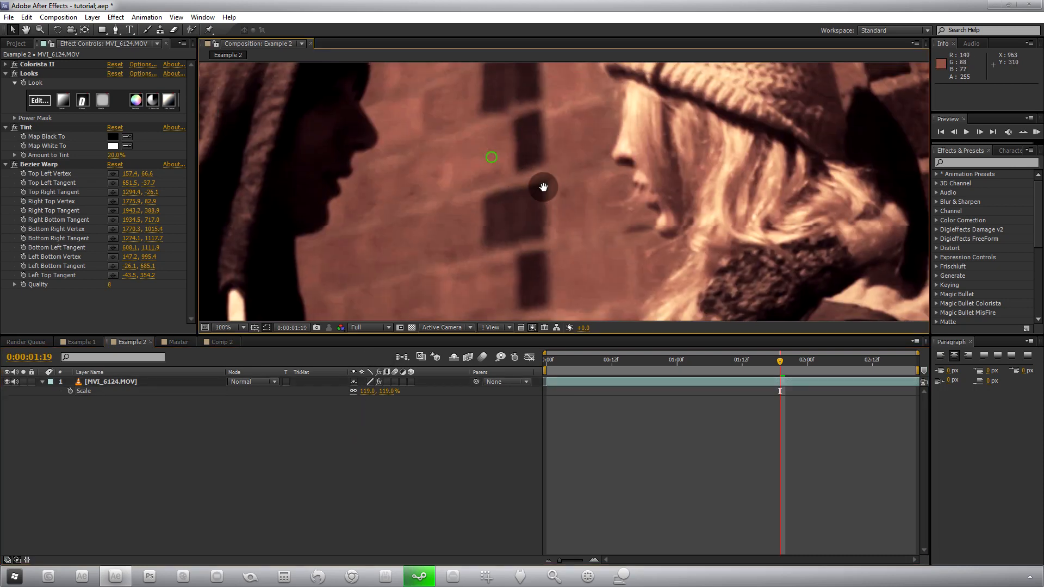
left_click_drag(543, 186, 487, 198)
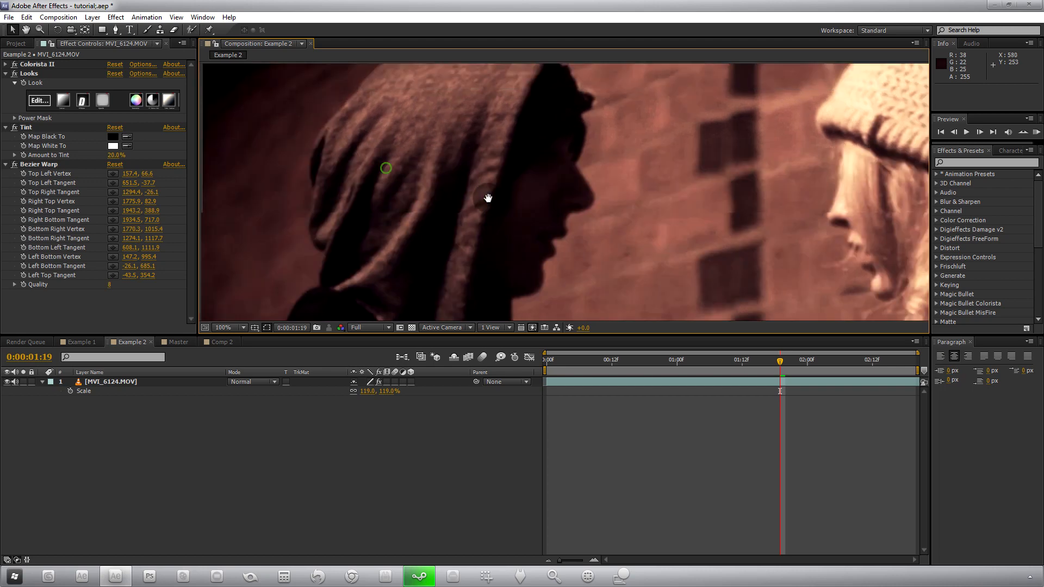
left_click(367, 390)
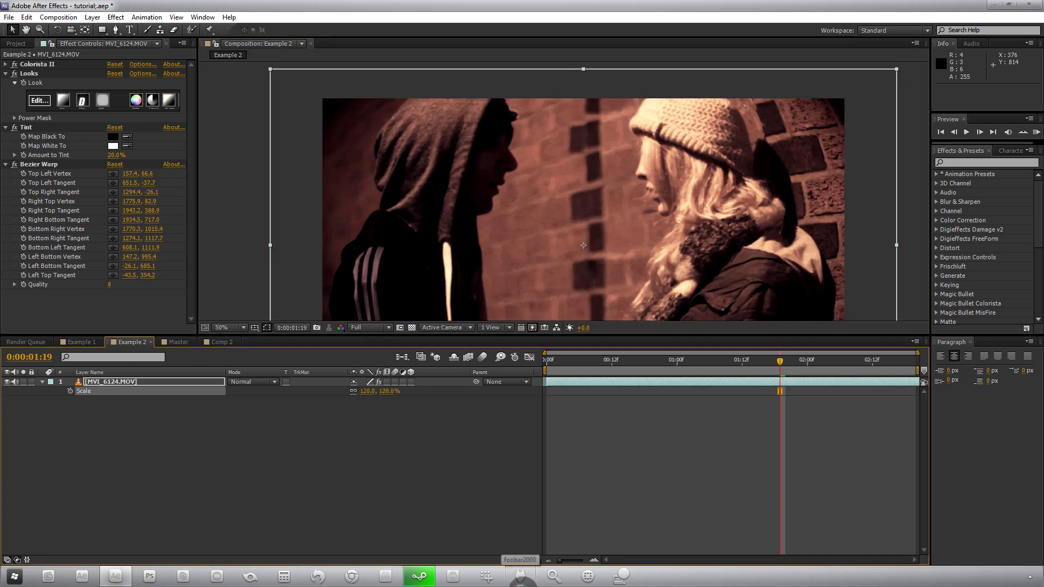
- Switch to the Master composition and fit it in the view
left_click(177, 341)
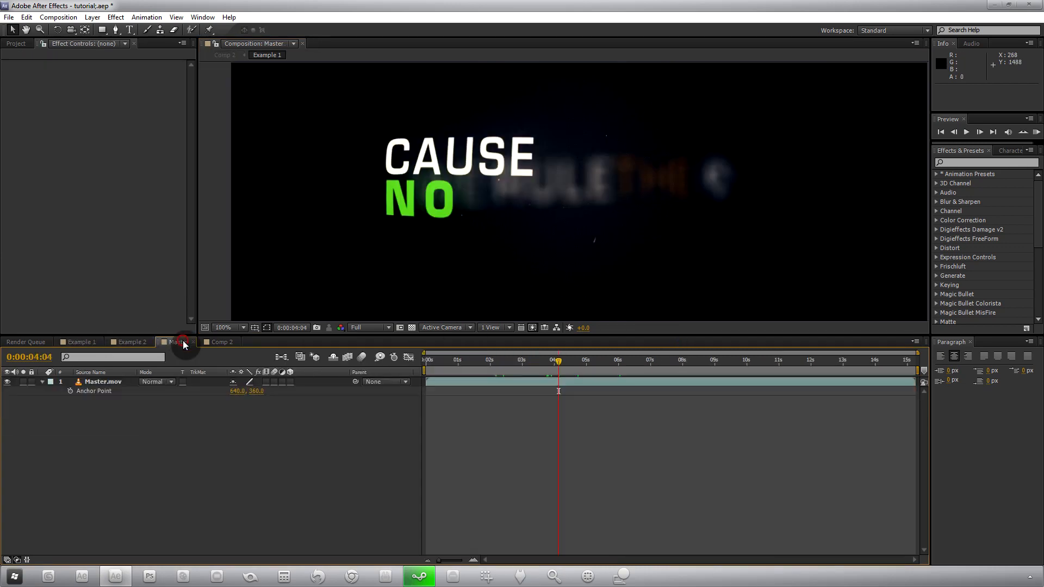
left_click(183, 342)
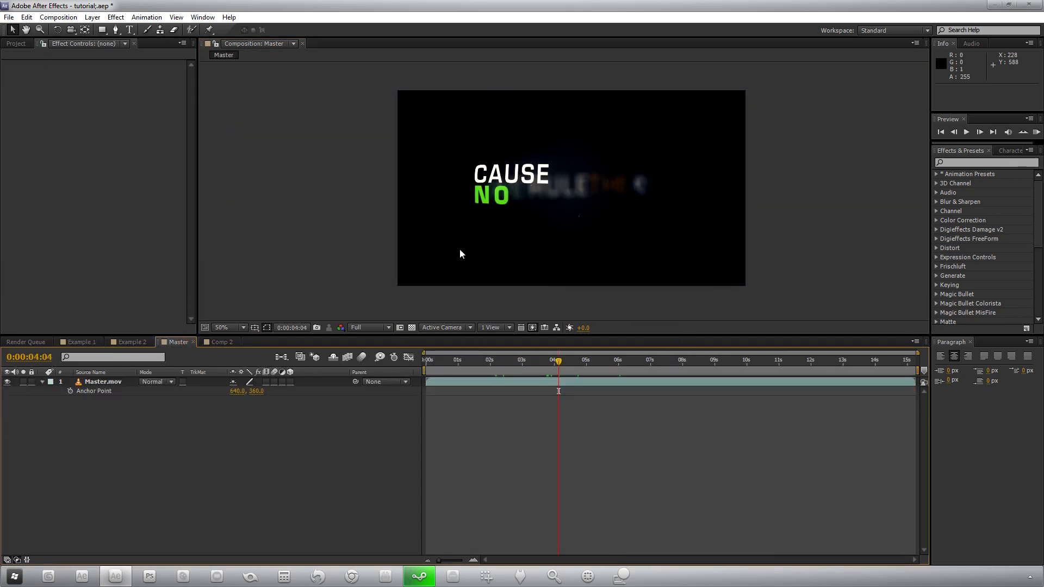